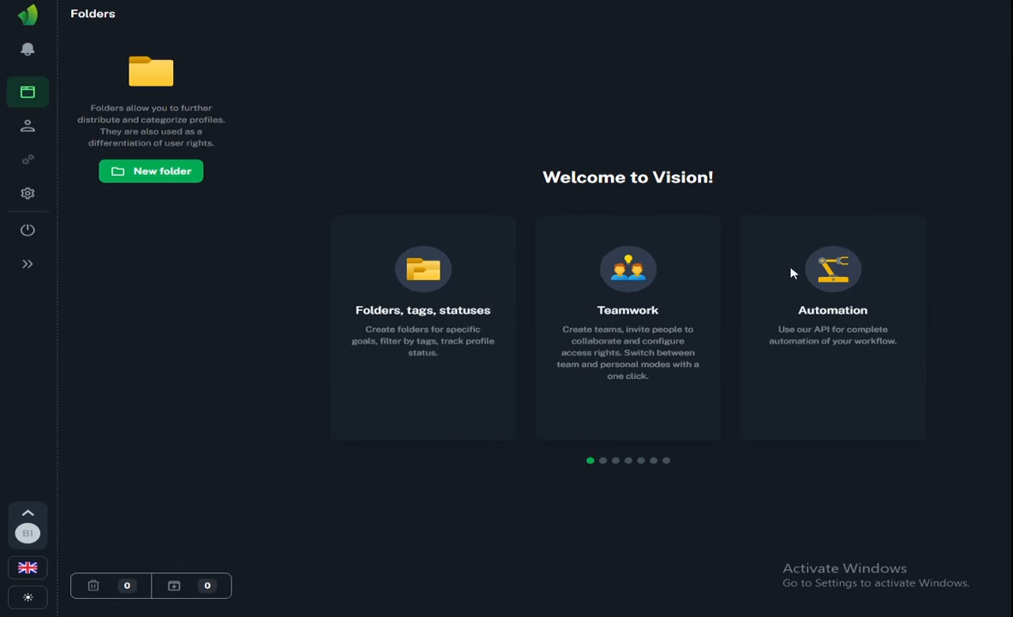
pyautogui.moveTo(162, 171)
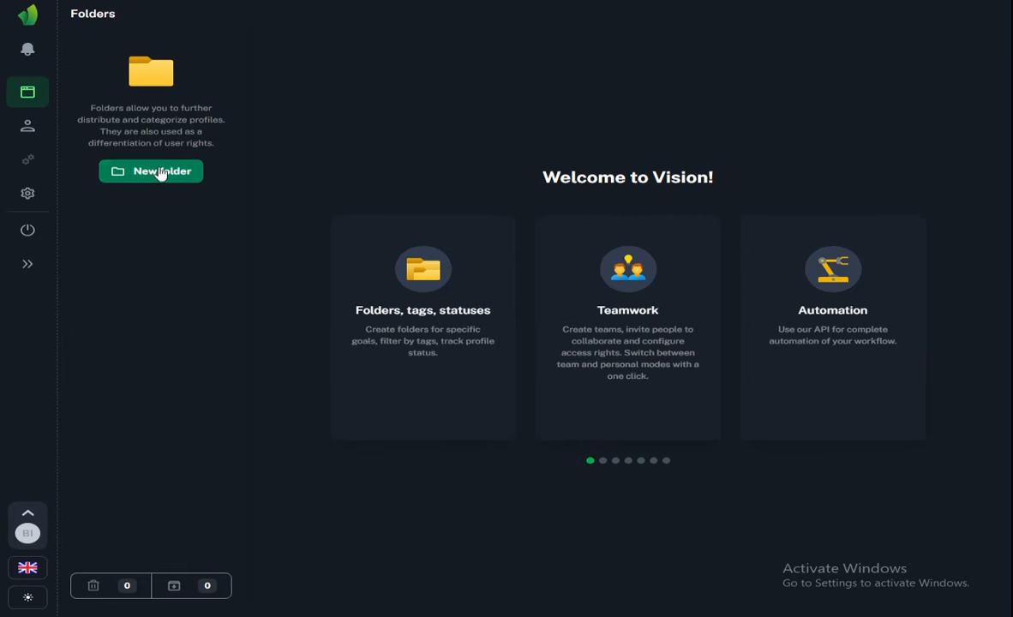
# Create a profiles folder named 1 marked with the Google icon
pyautogui.click(150, 172)
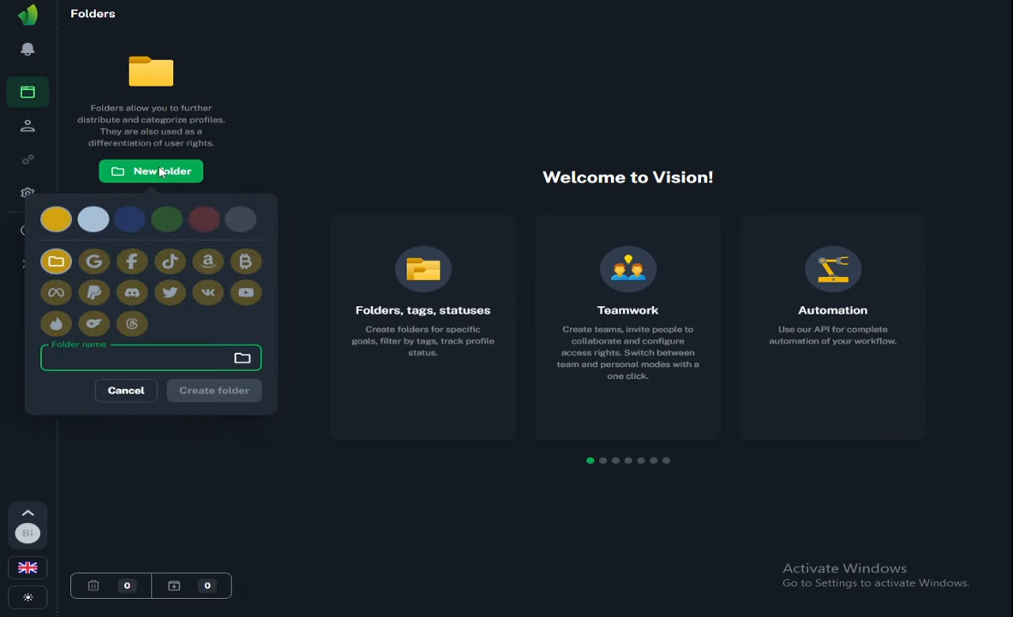
pyautogui.moveTo(234, 271)
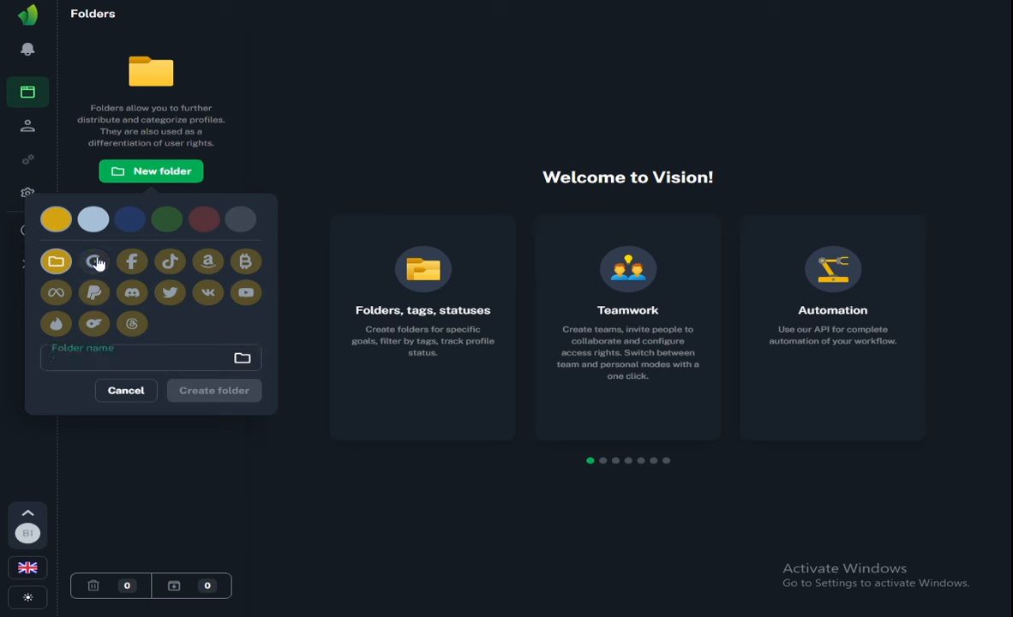
pyautogui.click(93, 261)
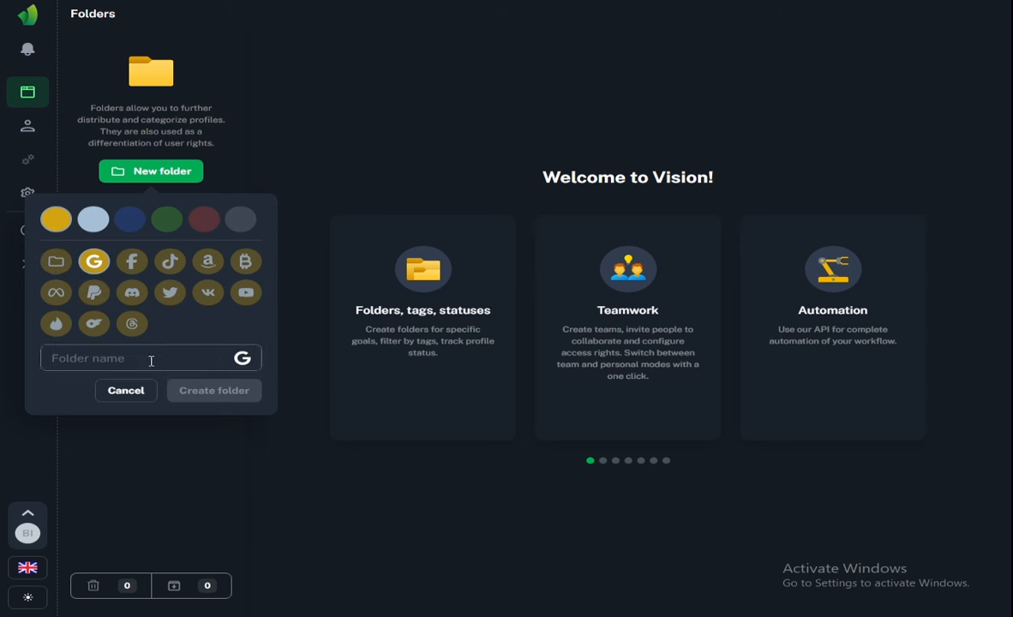
pyautogui.write('1')
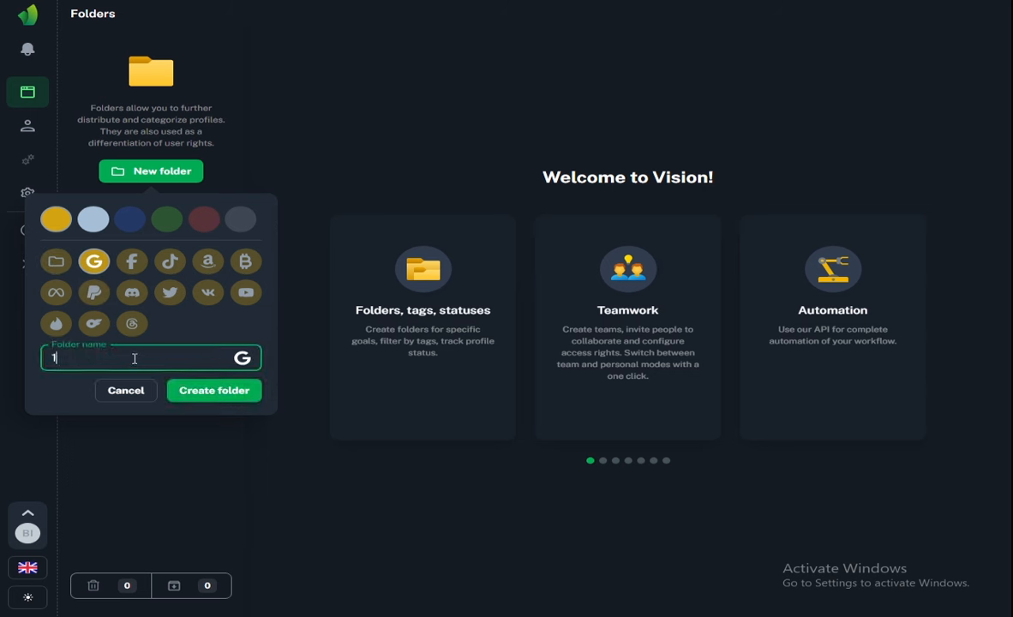
pyautogui.click(212, 391)
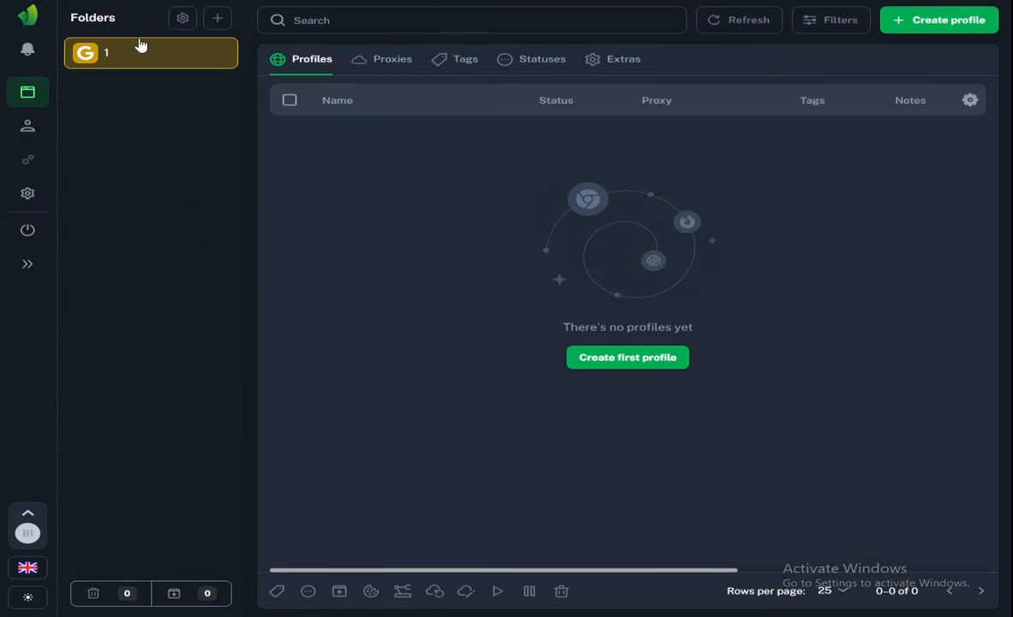
pyautogui.moveTo(219, 18)
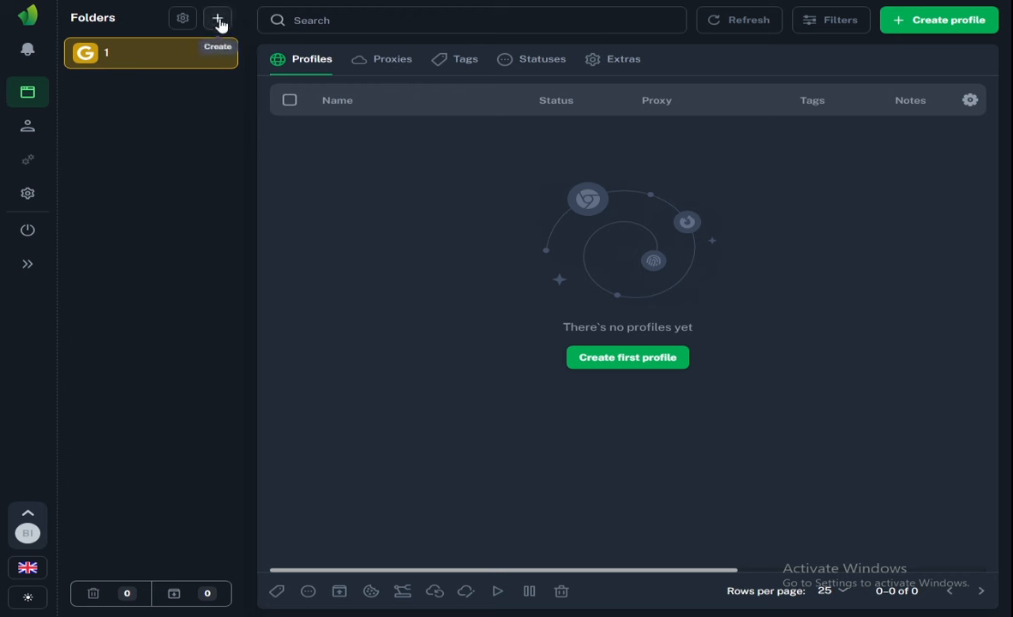
# Create a second Google-icon folder named 2 below folder 1
pyautogui.click(220, 19)
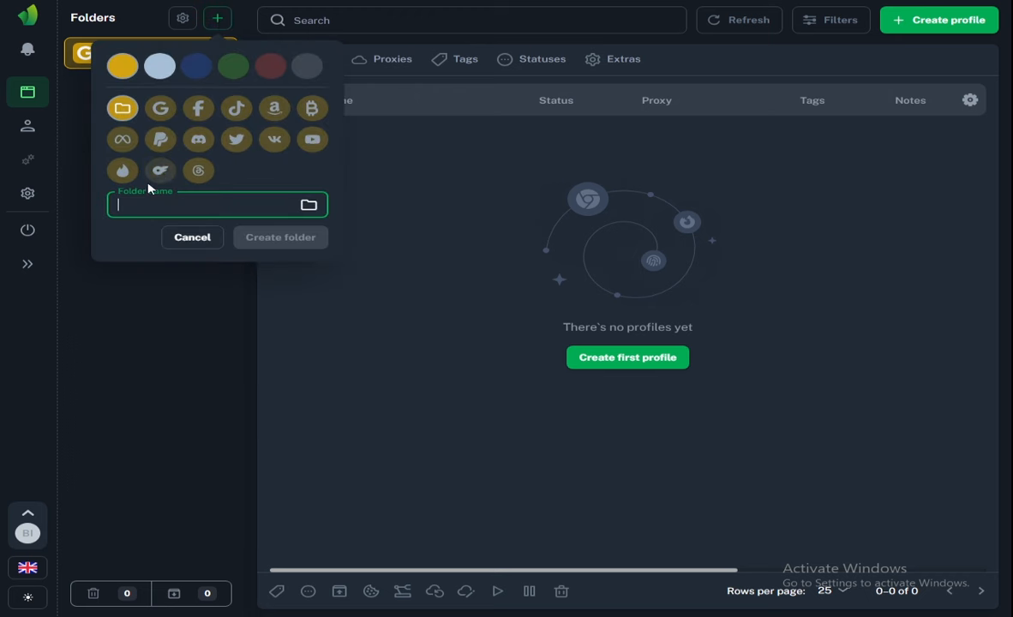
pyautogui.write('2')
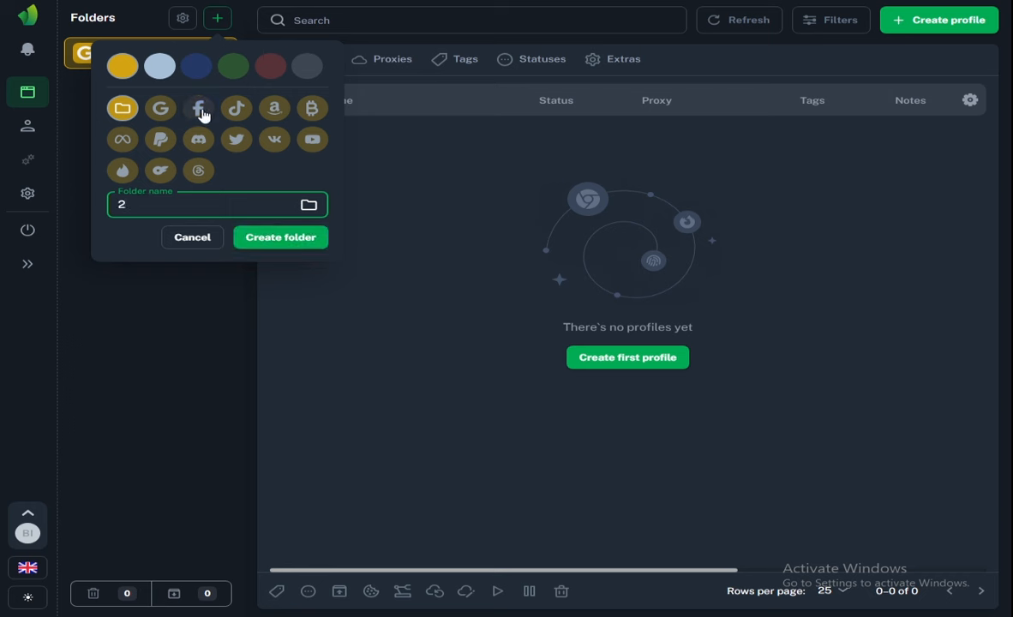
pyautogui.moveTo(157, 110)
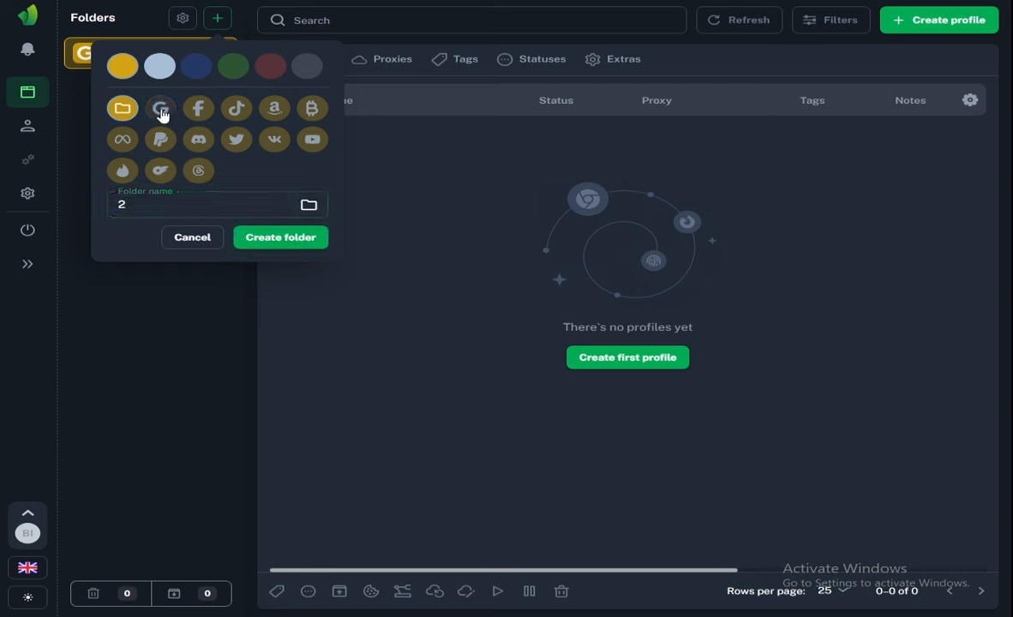
pyautogui.click(161, 108)
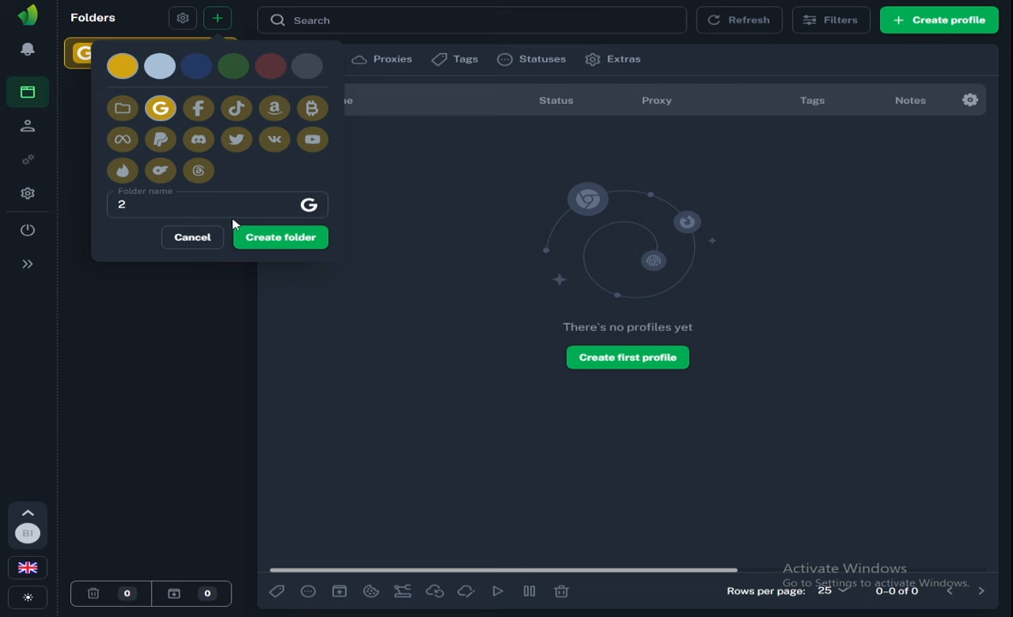
pyautogui.click(281, 237)
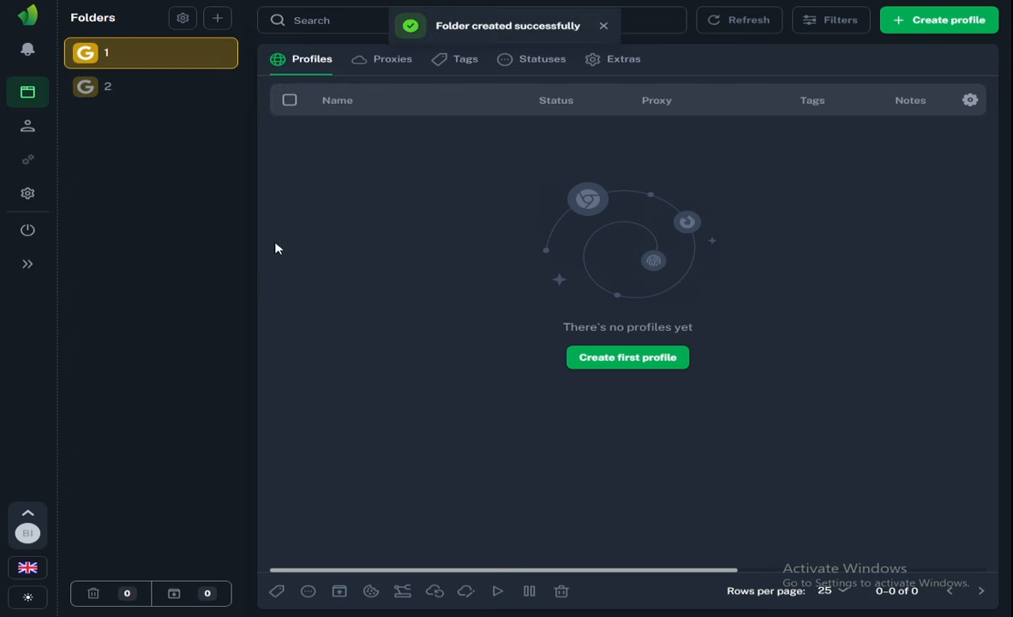
pyautogui.moveTo(127, 51)
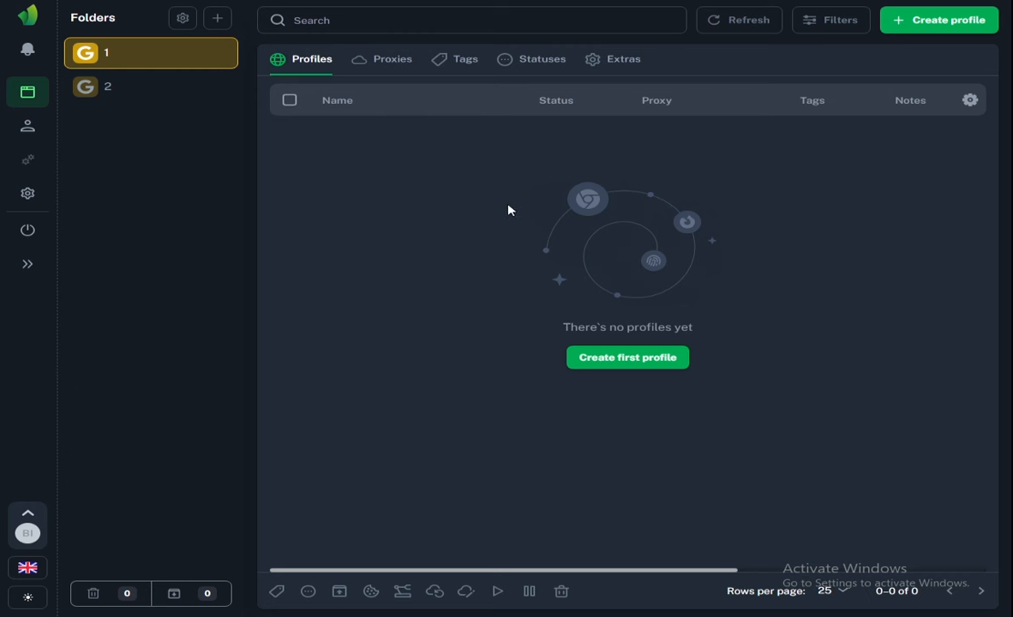
pyautogui.moveTo(929, 22)
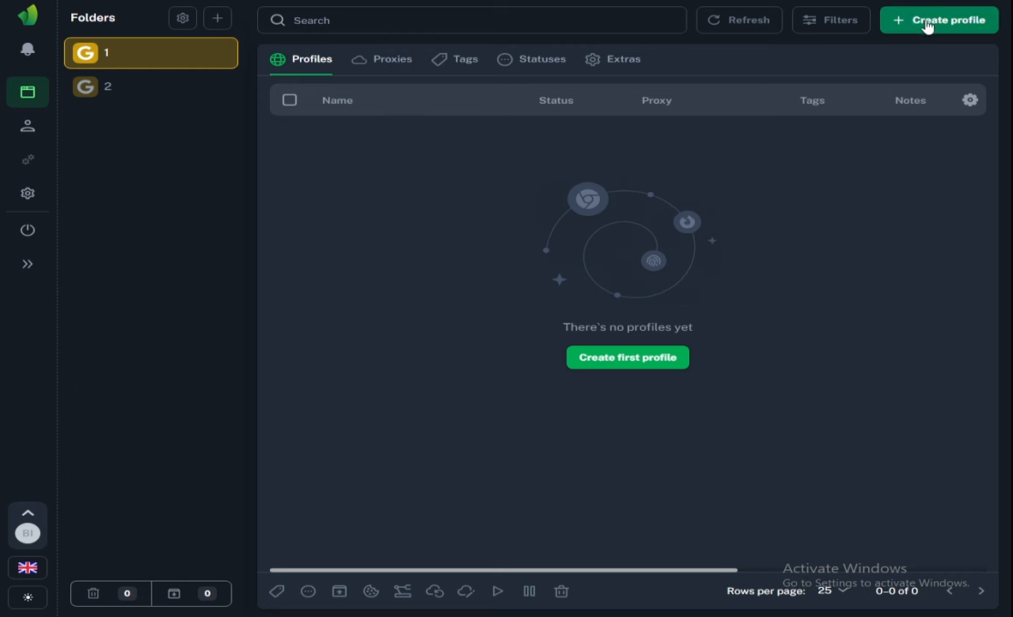
pyautogui.moveTo(919, 24)
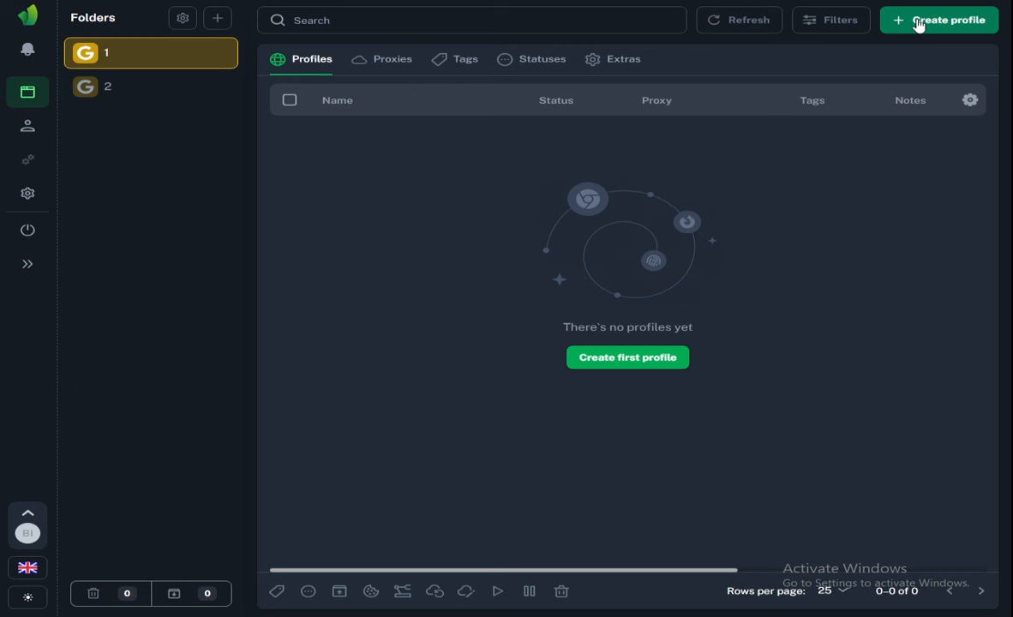
pyautogui.moveTo(463, 137)
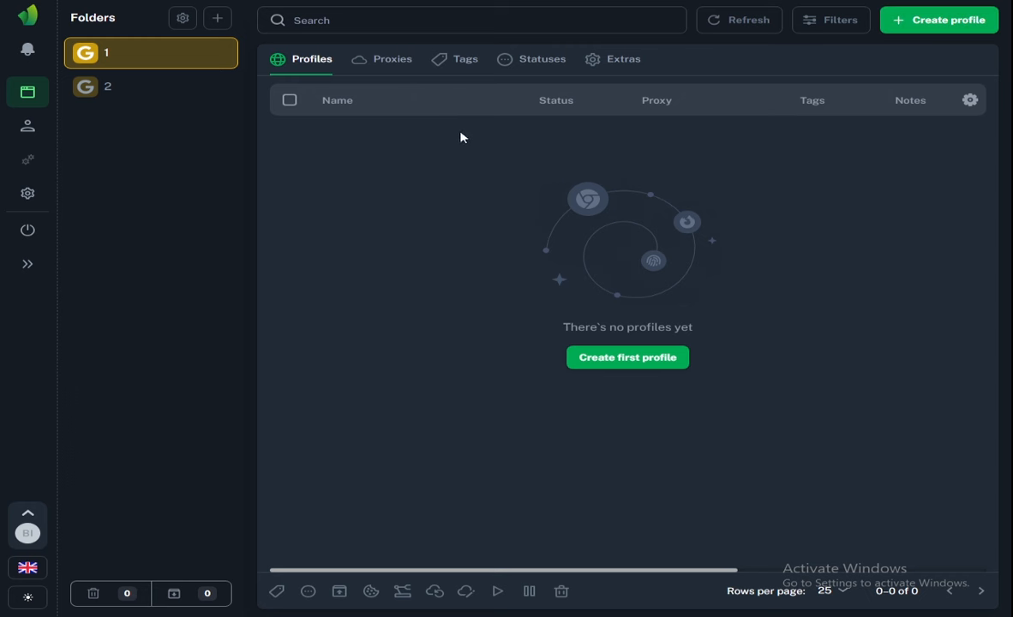
pyautogui.moveTo(378, 64)
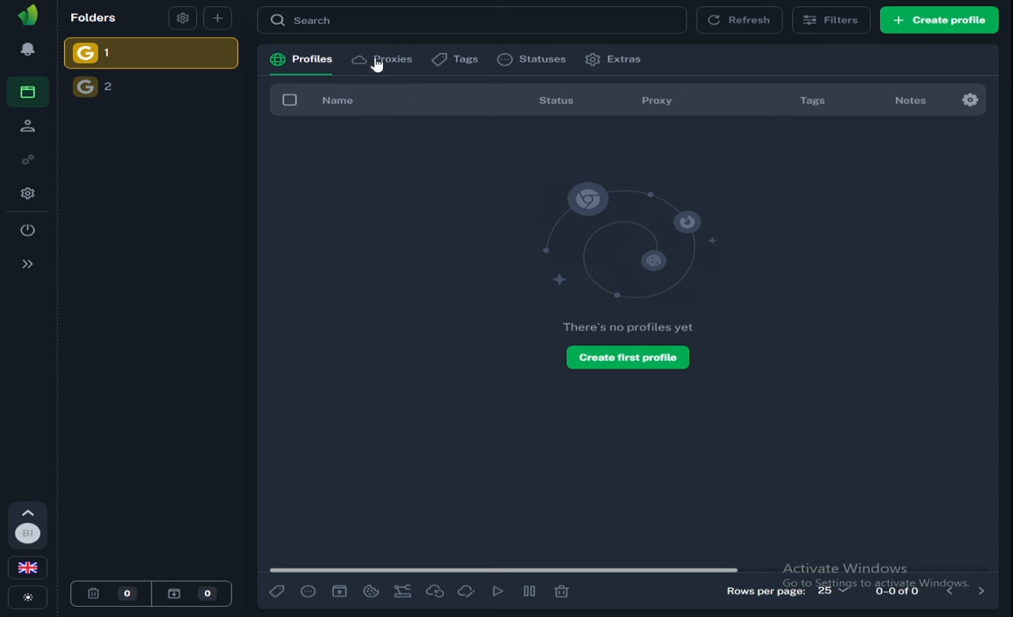
# Switch to the Proxies list, currently empty
pyautogui.click(392, 58)
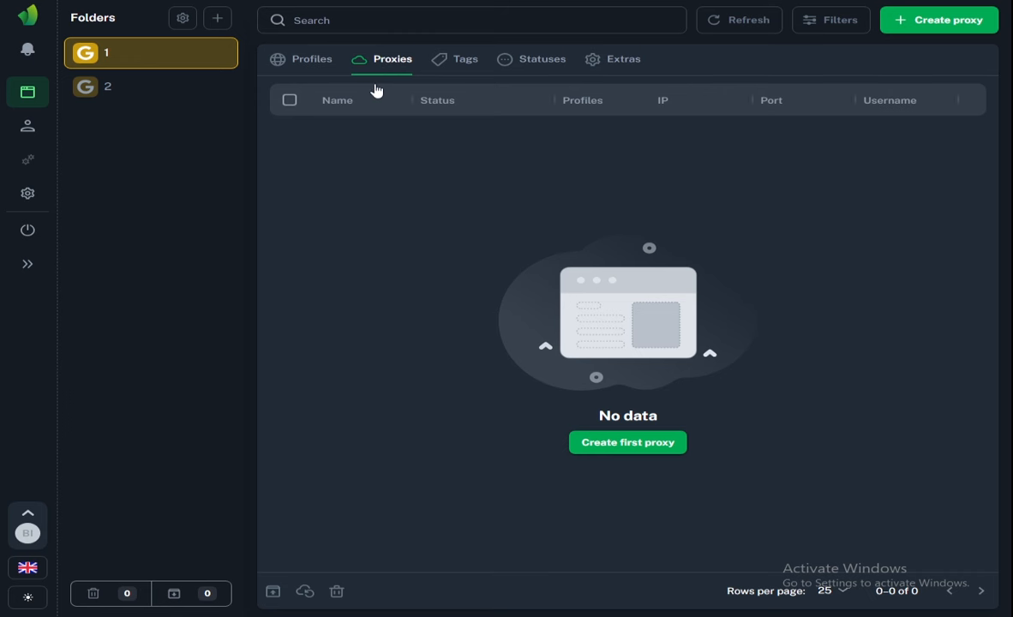
pyautogui.moveTo(536, 317)
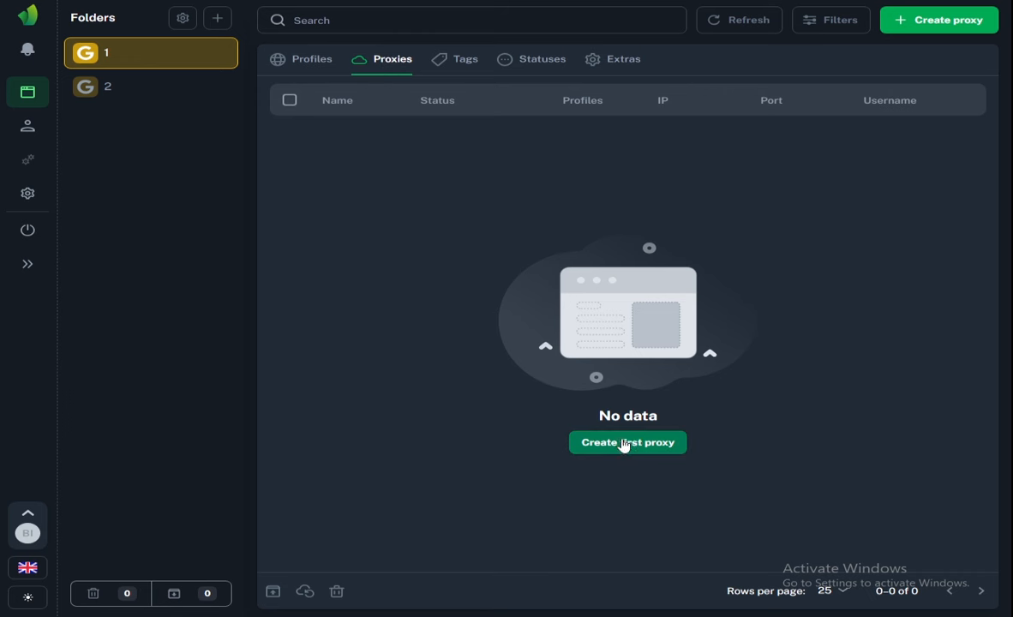
# Add HTTP proxy named 1 at 178.73.210.136:12955, test it as Stockholm, and save it
pyautogui.click(628, 442)
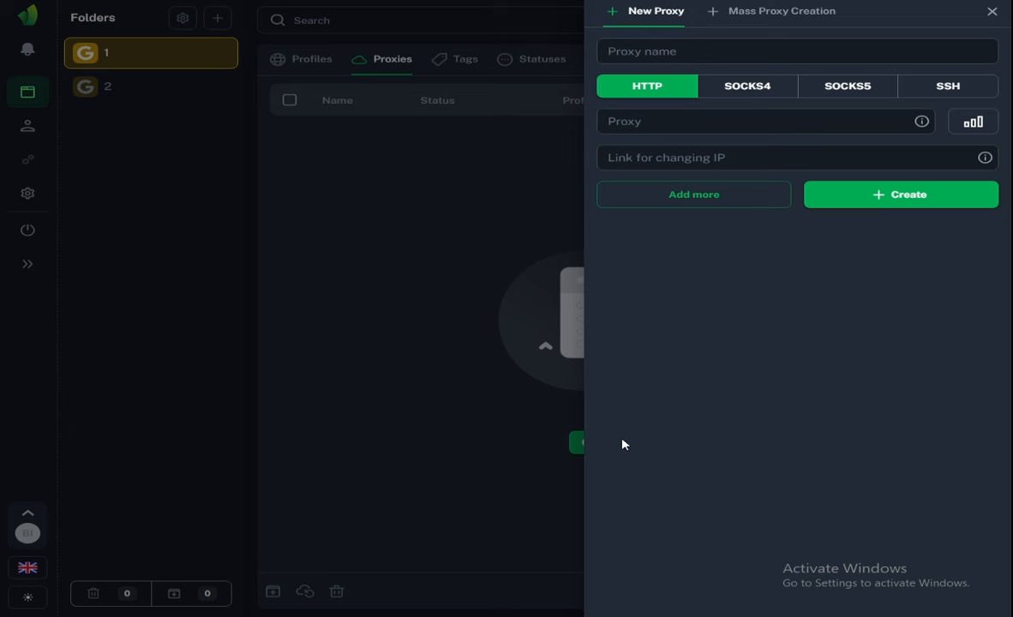
pyautogui.click(793, 51)
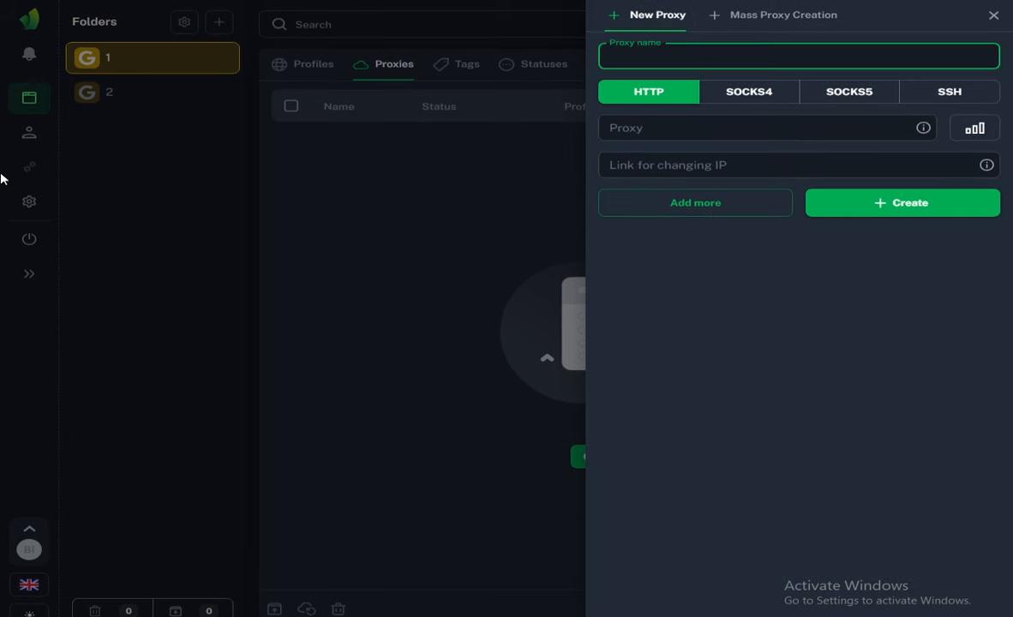
pyautogui.click(795, 55)
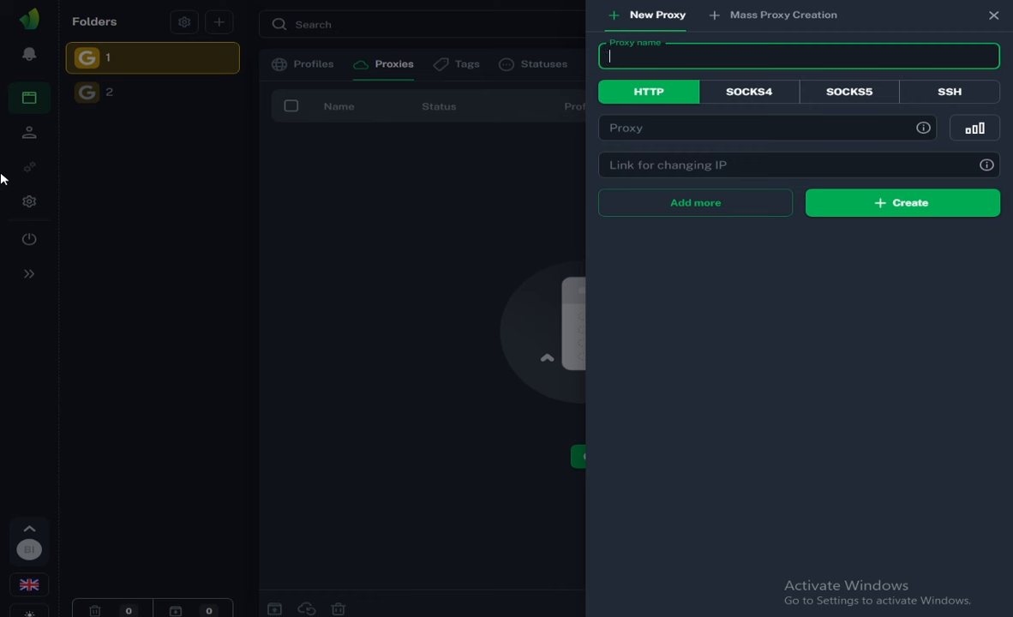
pyautogui.moveTo(316, 281)
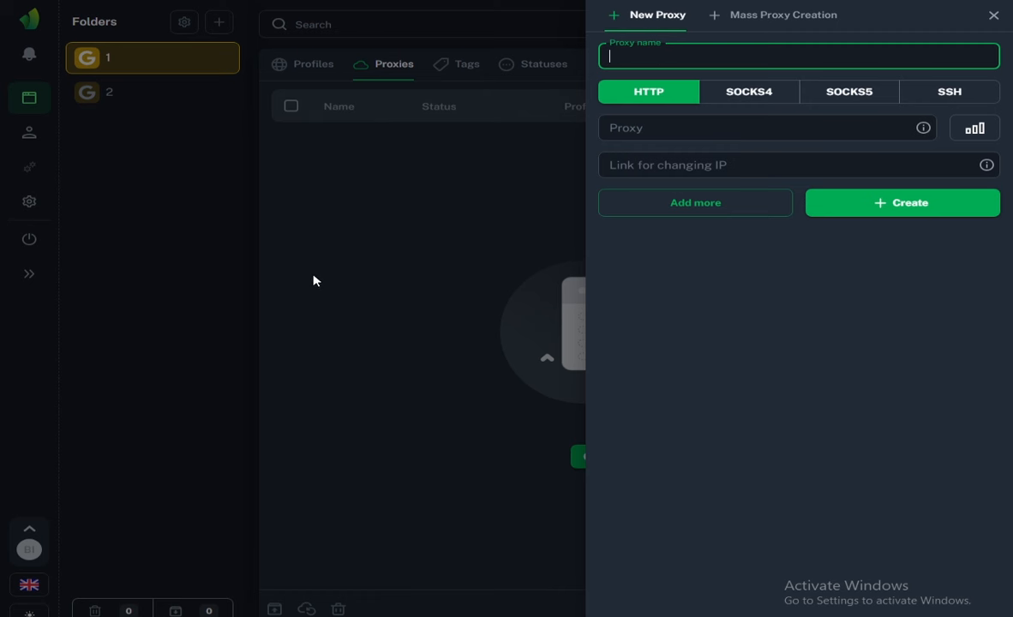
pyautogui.moveTo(307, 285)
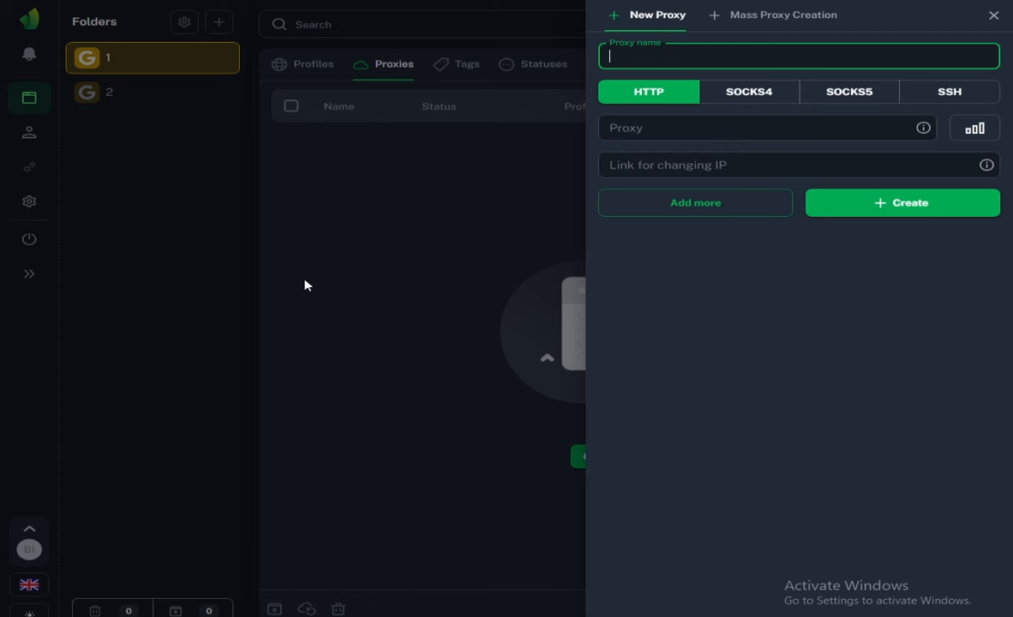
pyautogui.write('1')
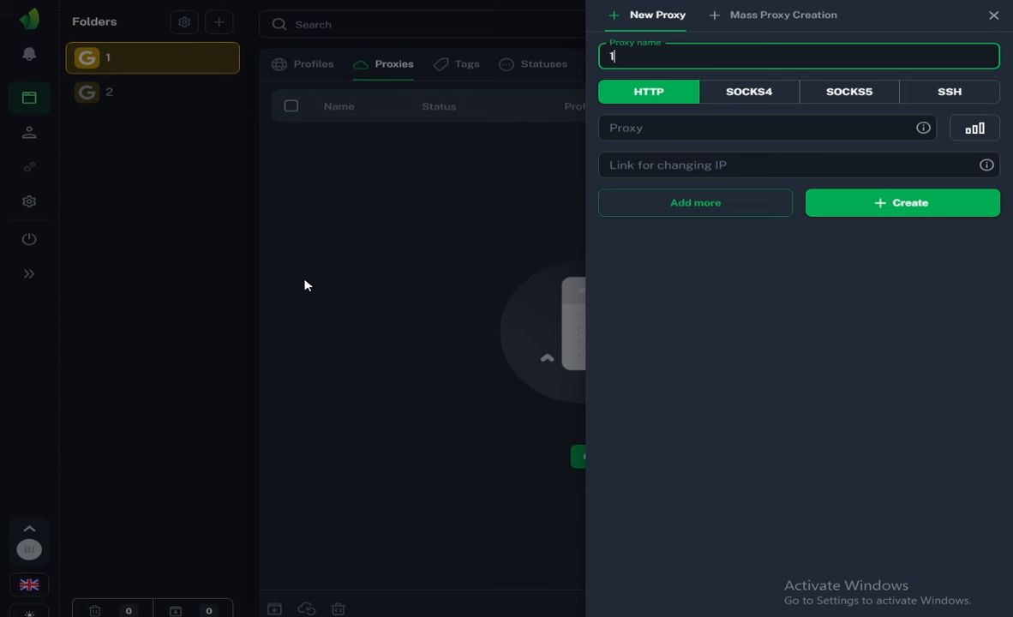
pyautogui.click(768, 127)
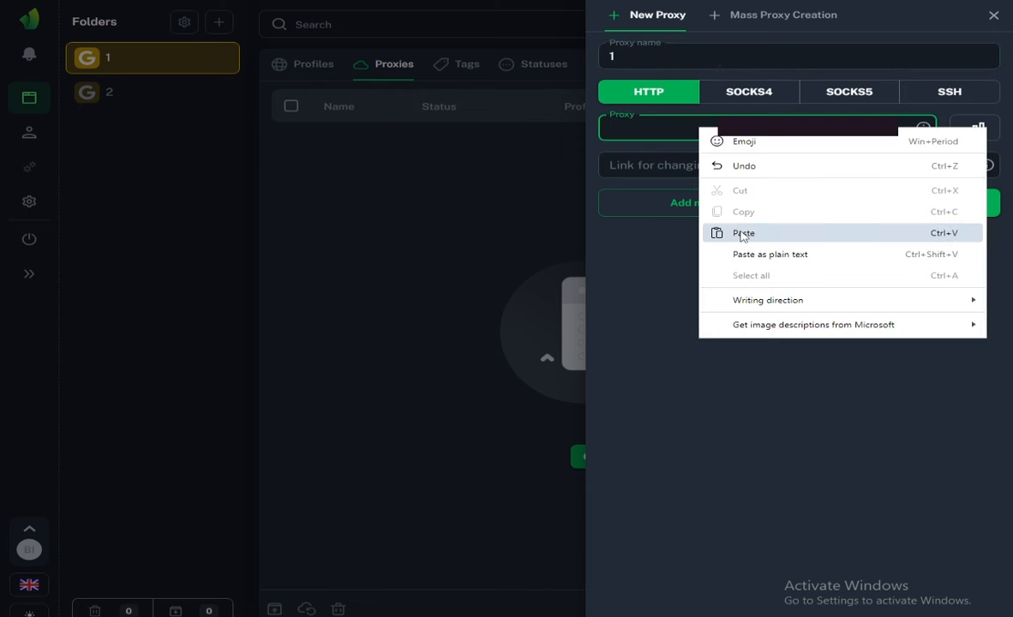
pyautogui.click(744, 233)
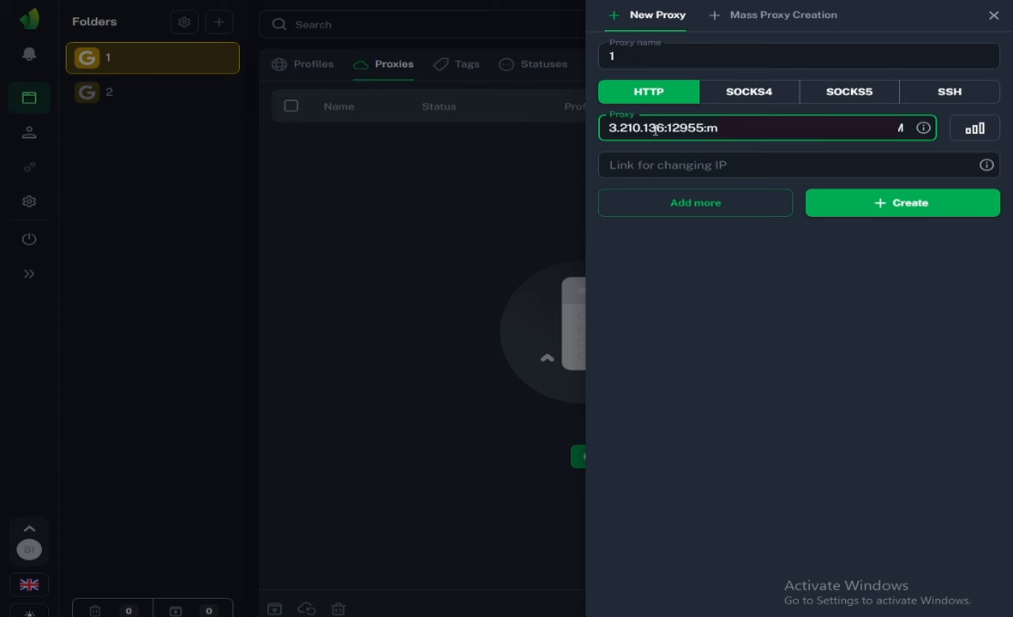
pyautogui.click(977, 128)
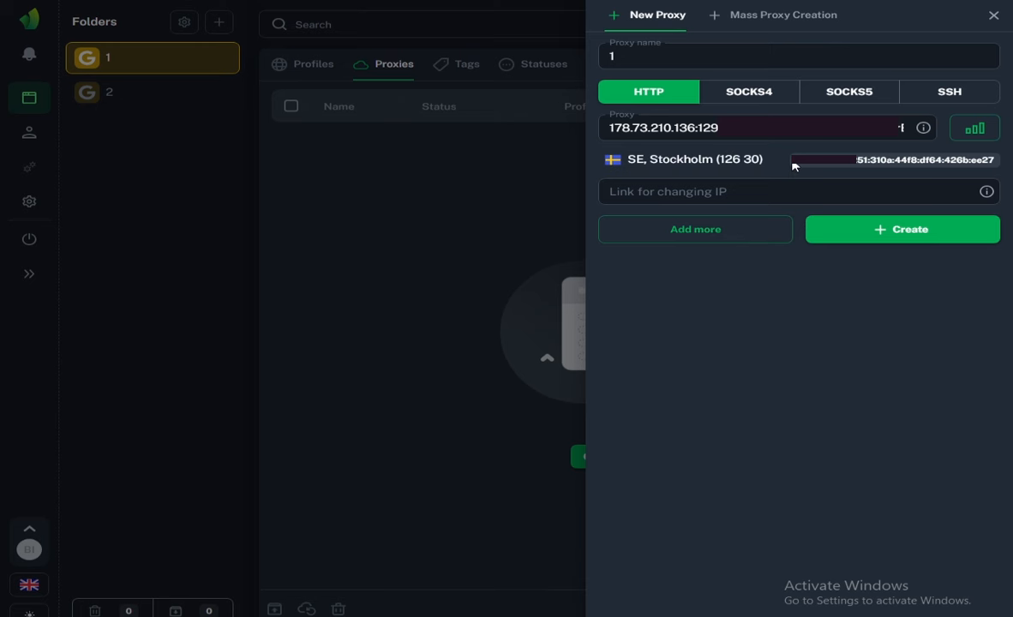
pyautogui.moveTo(900, 237)
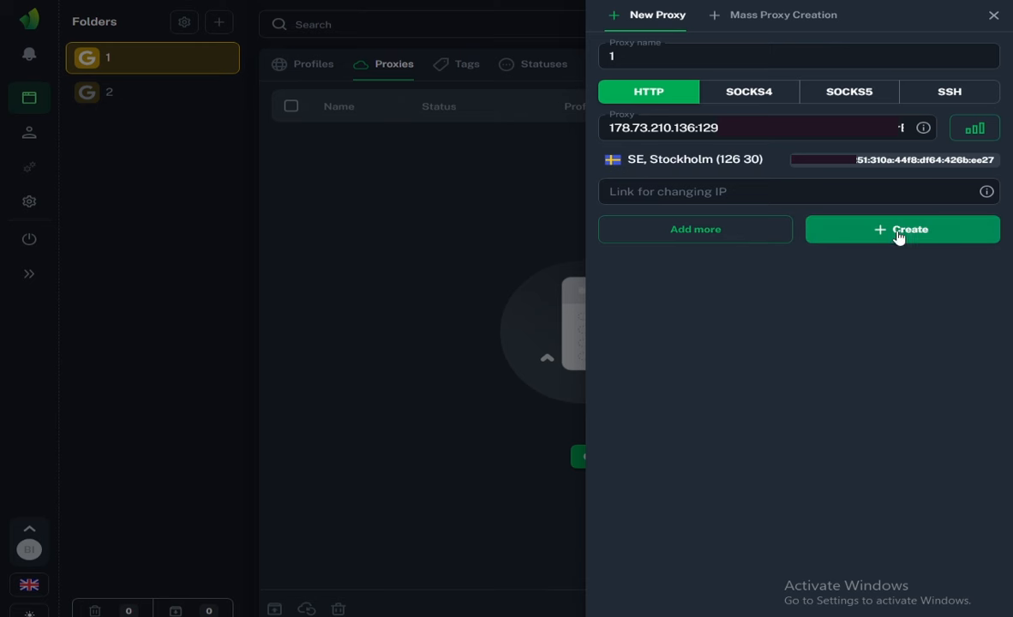
pyautogui.click(902, 230)
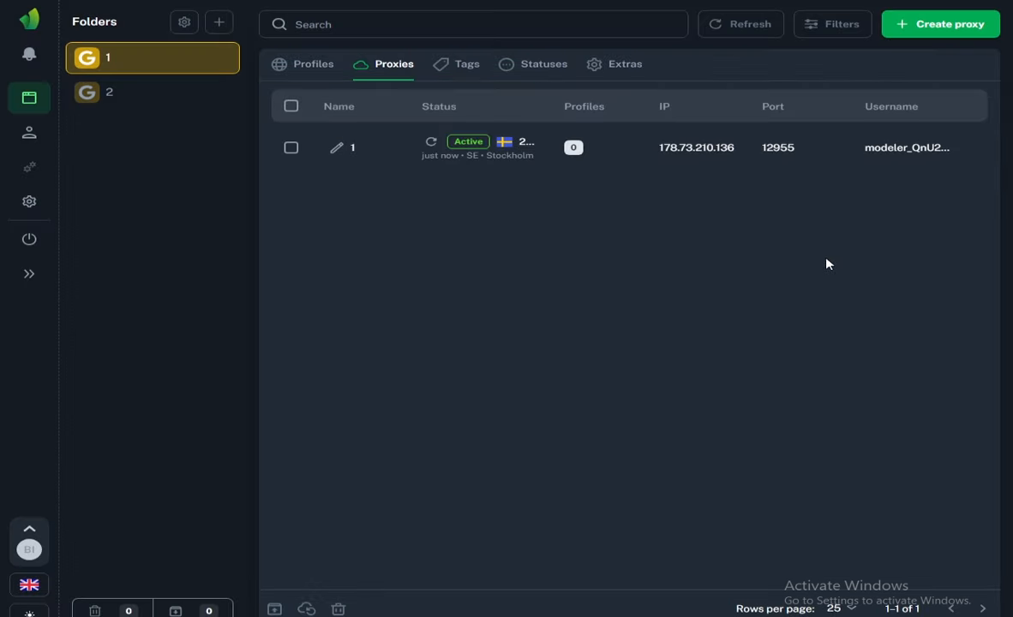
pyautogui.moveTo(385, 133)
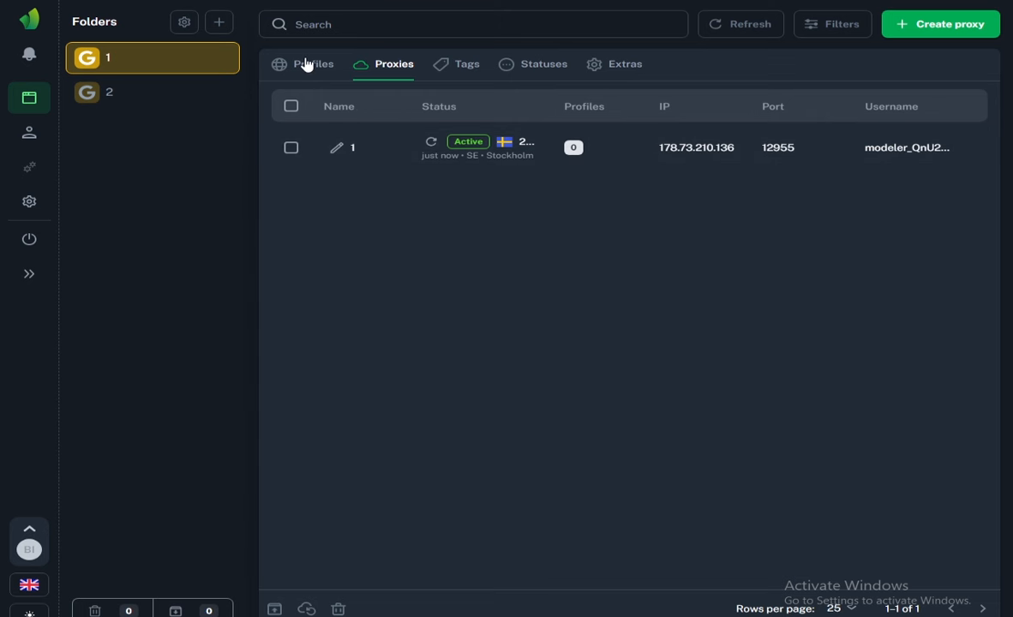
# Switch back to the empty Profiles list
pyautogui.click(312, 65)
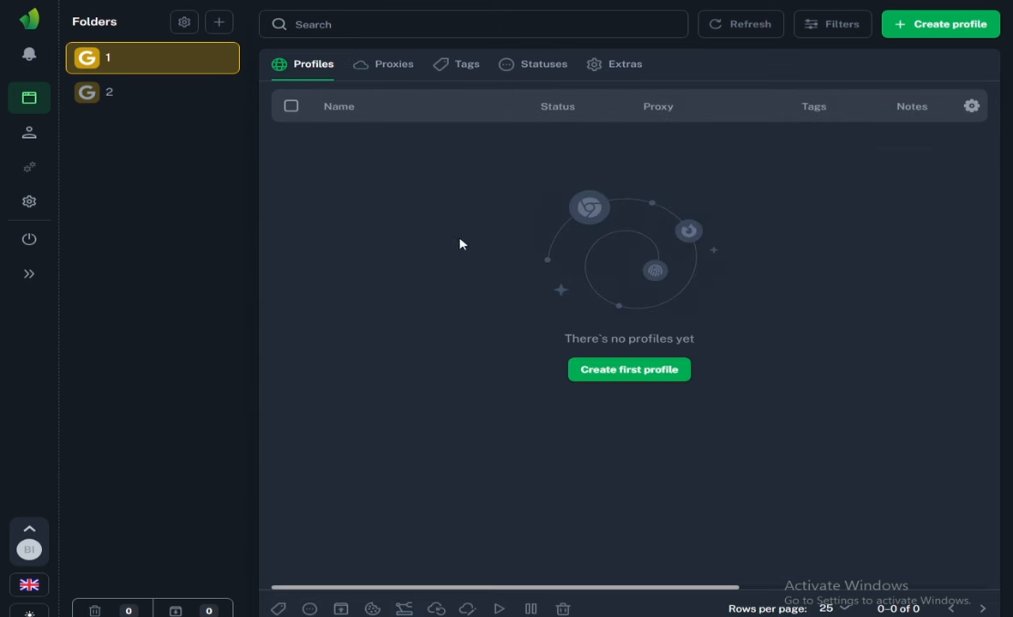
pyautogui.moveTo(884, 53)
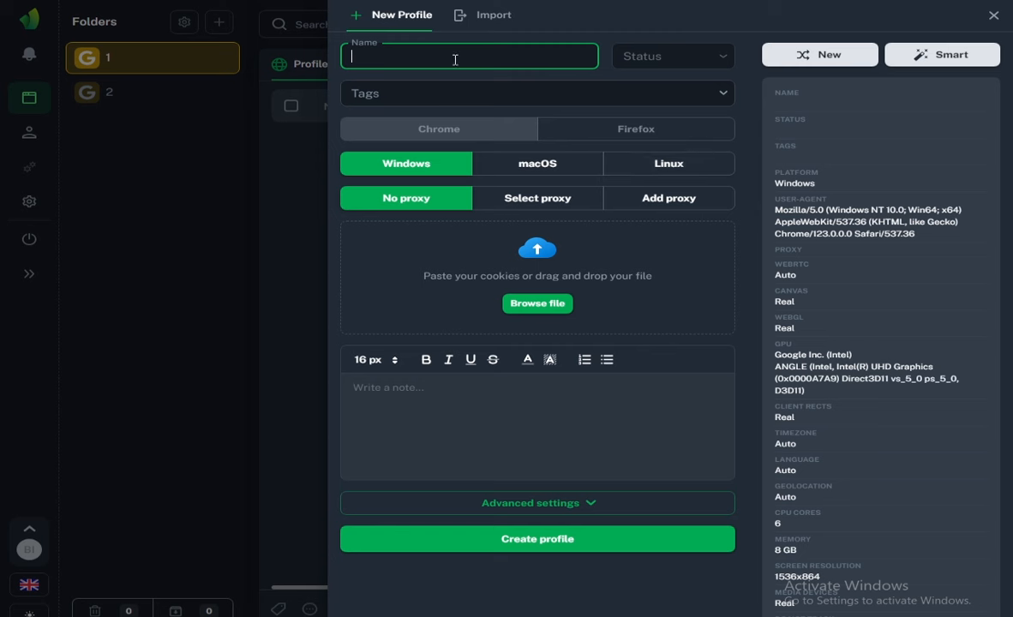
# Create a Windows Chrome profile named 1 assigned the saved Stockholm proxy 1
pyautogui.write('1')
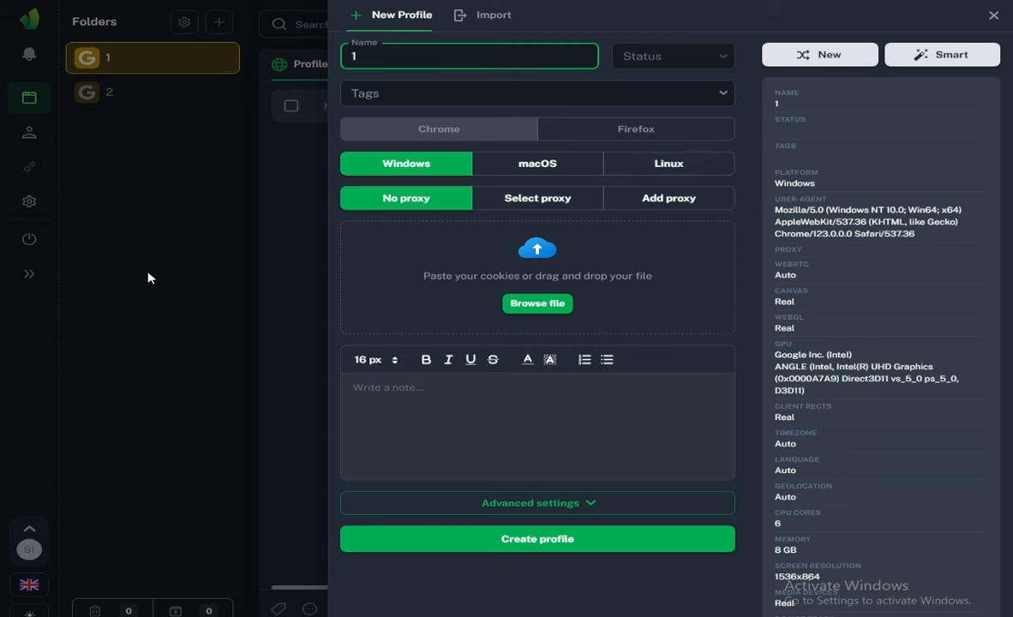
pyautogui.moveTo(686, 168)
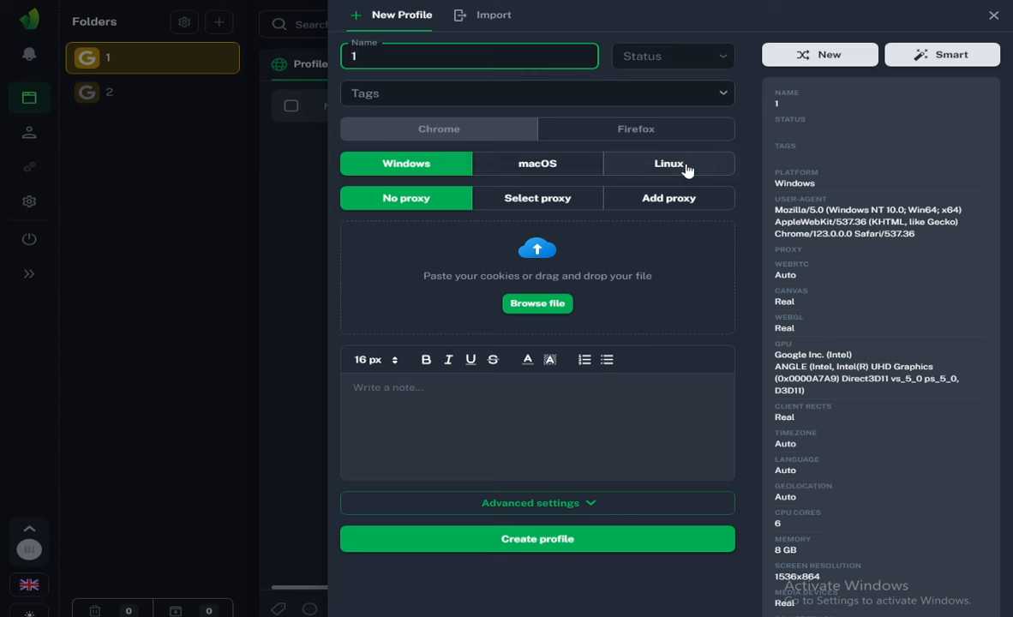
pyautogui.moveTo(521, 209)
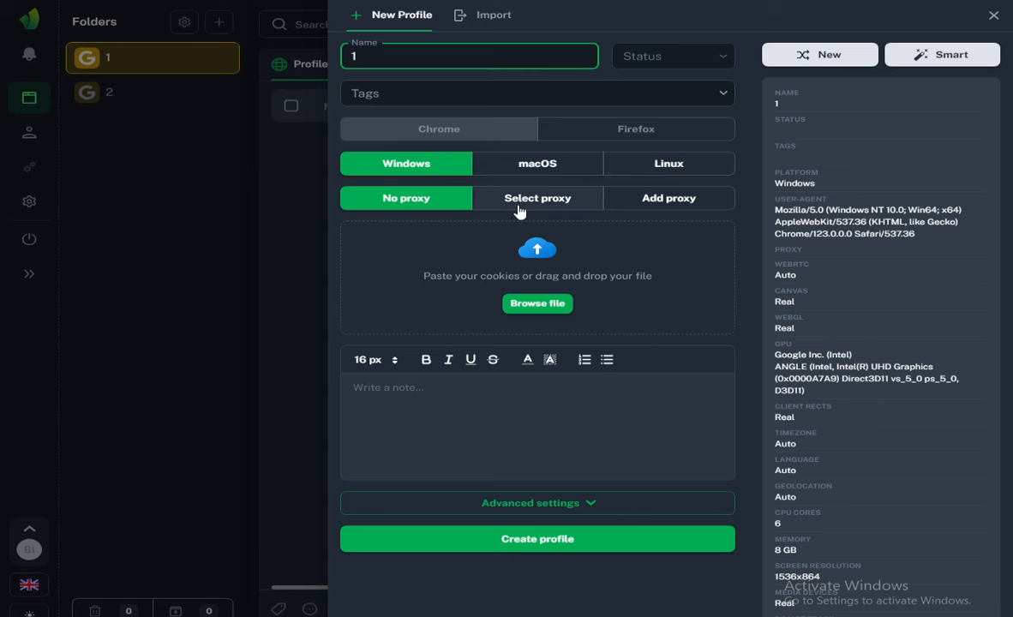
pyautogui.click(539, 199)
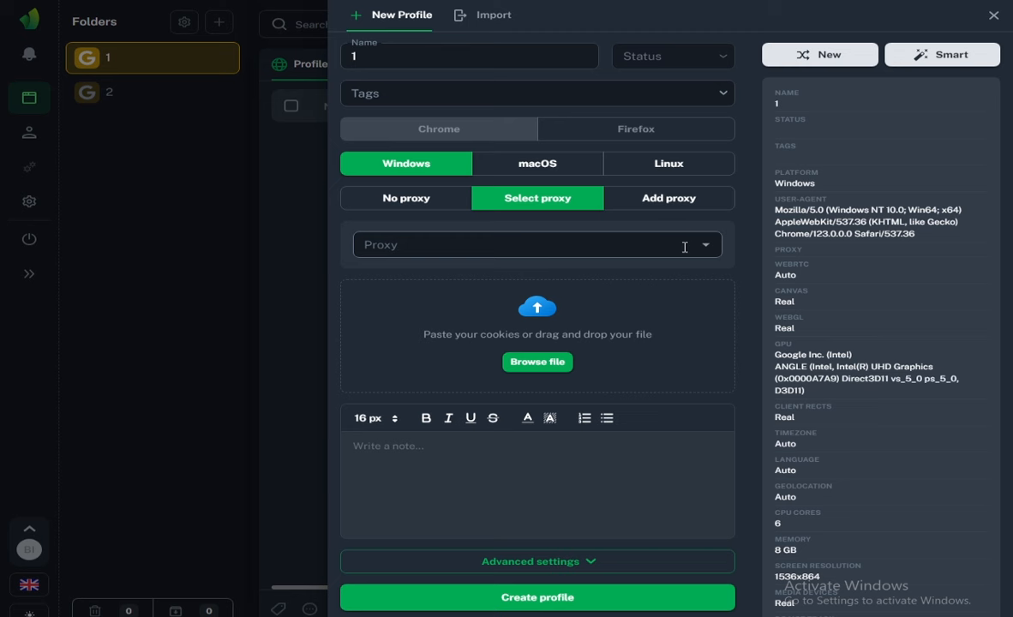
pyautogui.click(538, 243)
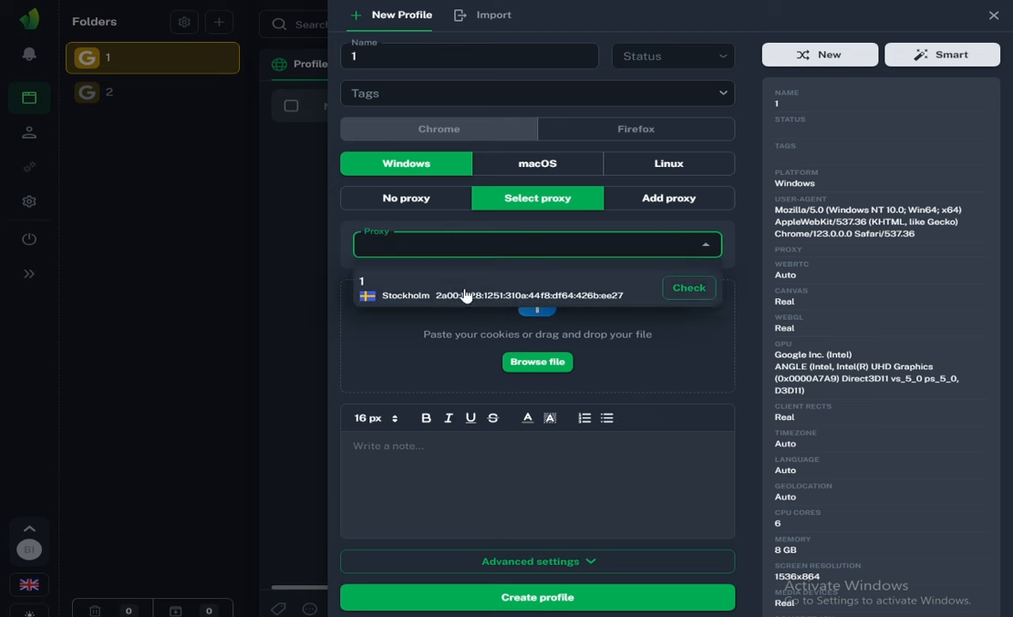
pyautogui.click(466, 295)
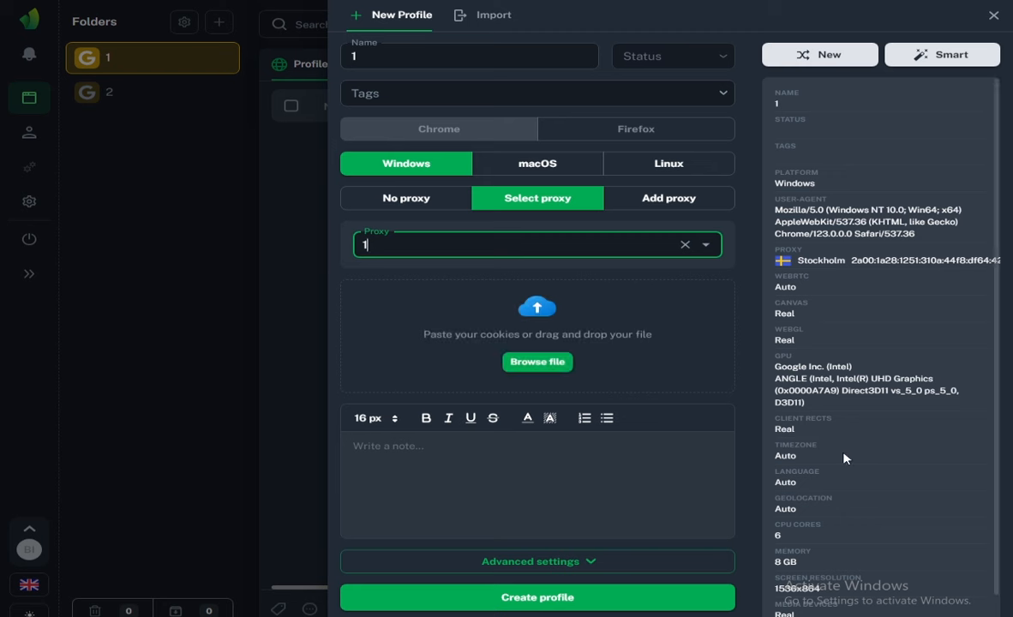
pyautogui.moveTo(804, 329)
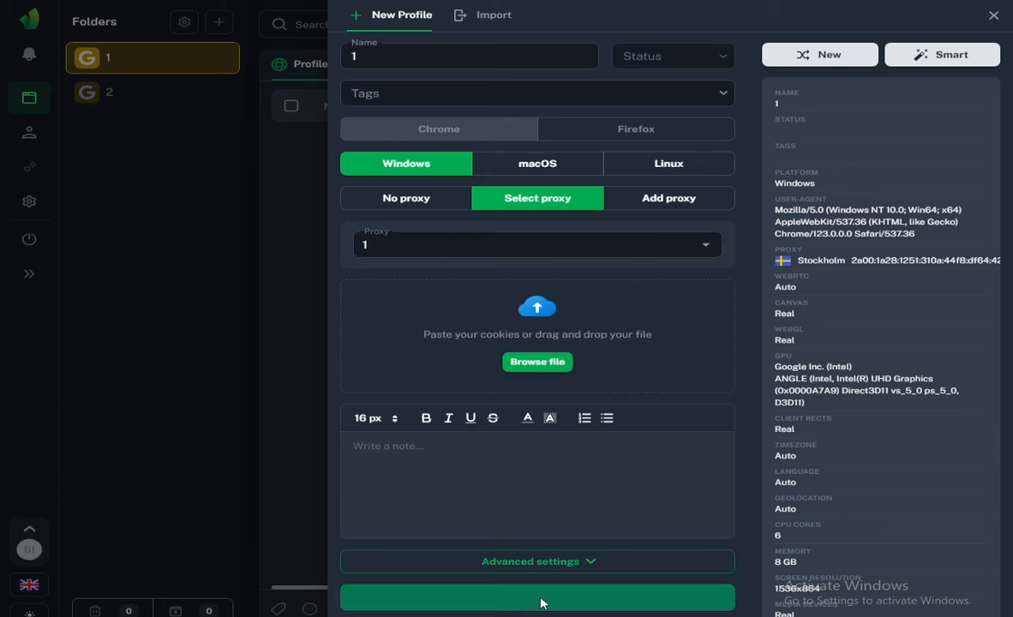
pyautogui.click(539, 599)
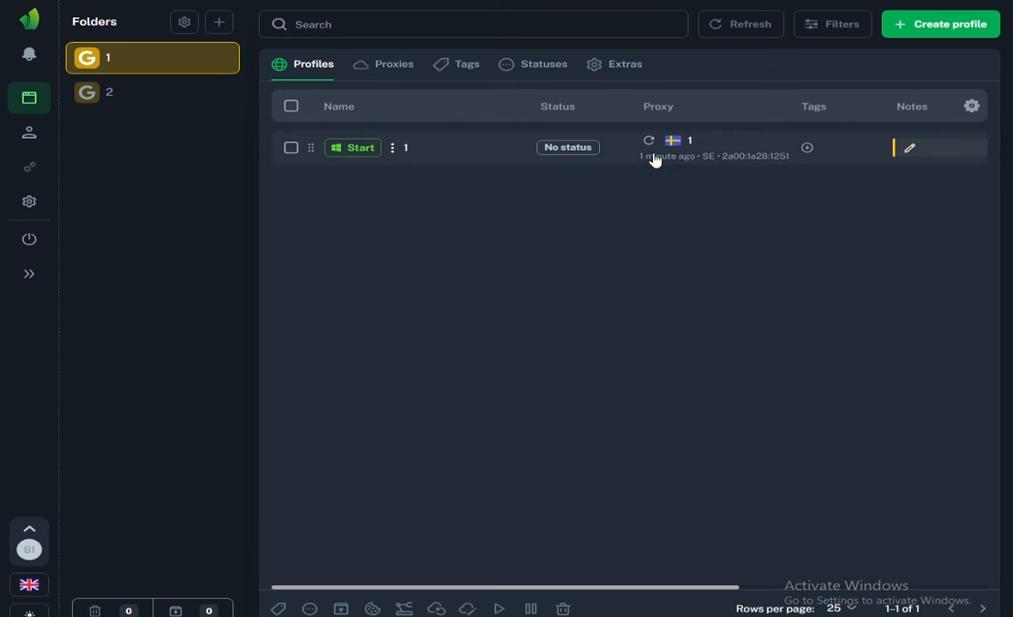
pyautogui.moveTo(460, 209)
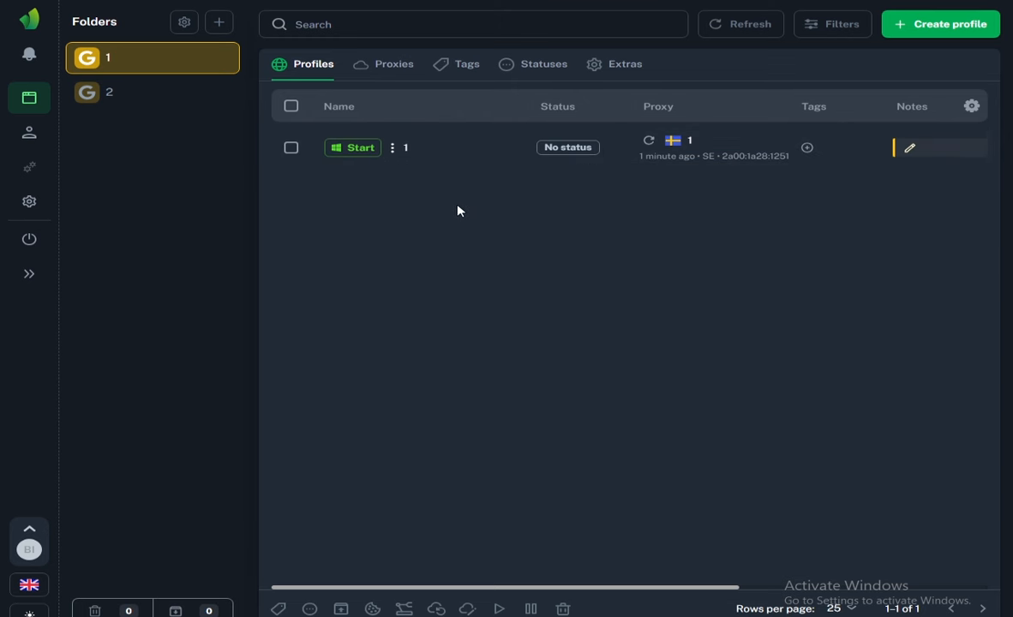
pyautogui.moveTo(356, 160)
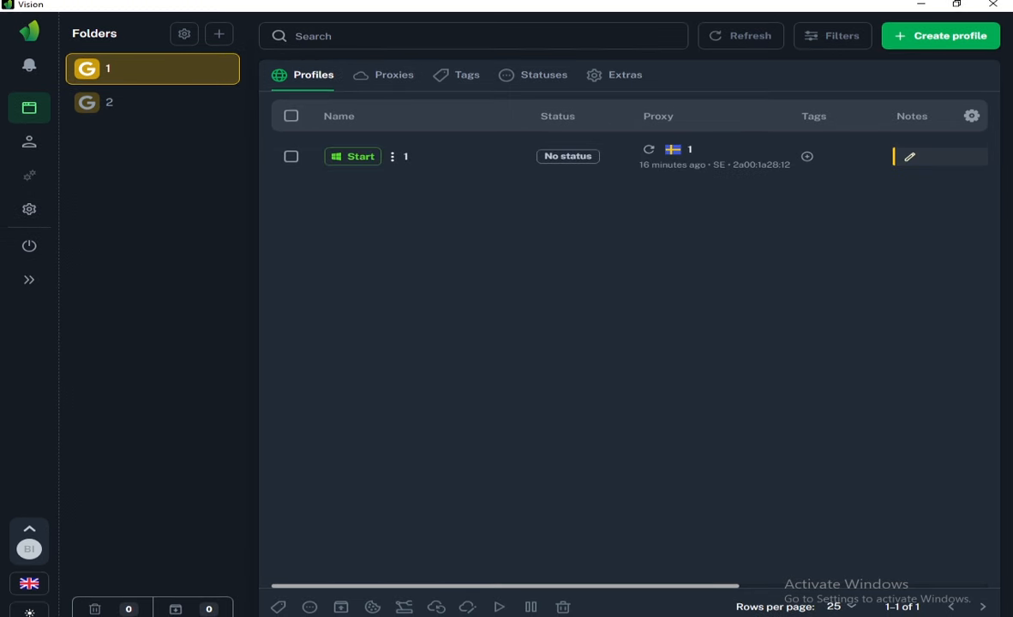
pyautogui.moveTo(367, 144)
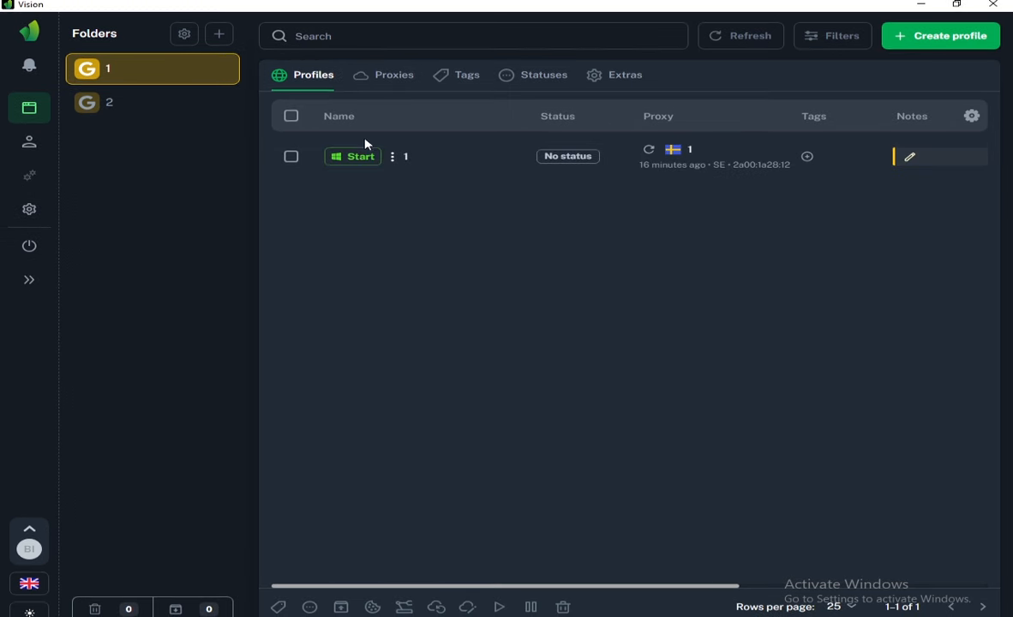
pyautogui.moveTo(355, 163)
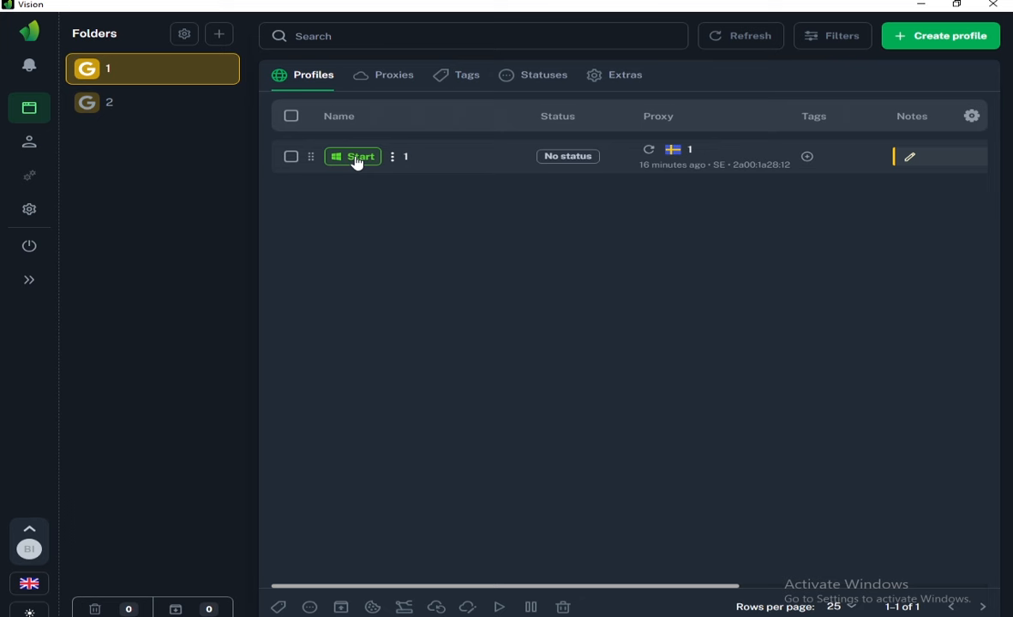
# Launch profile 1, search Google for 'vårbudget' and reach the Google sign-in page
pyautogui.click(353, 156)
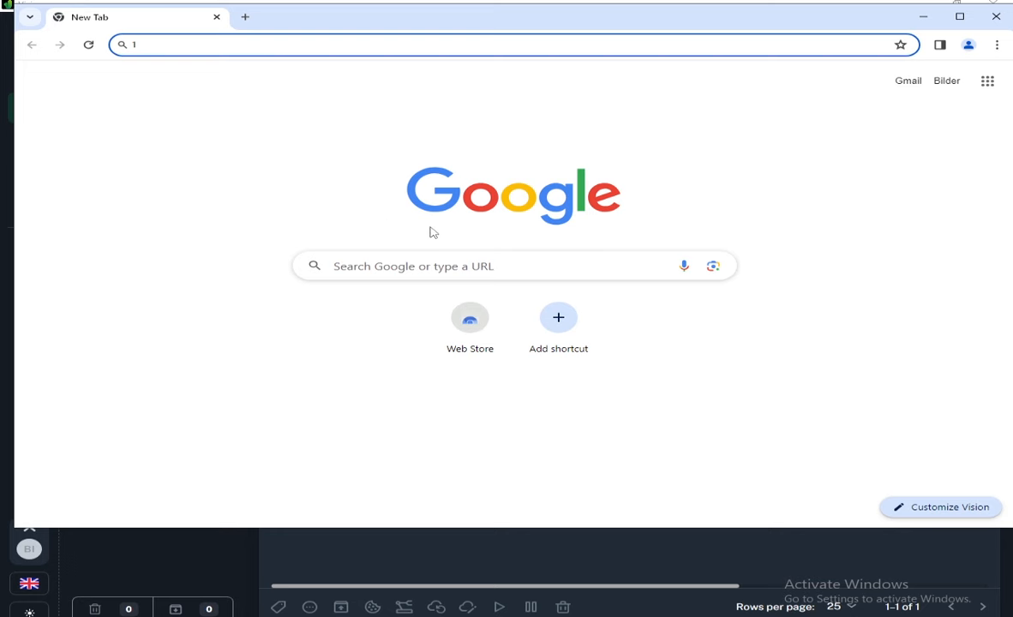
pyautogui.write('vårbudget')
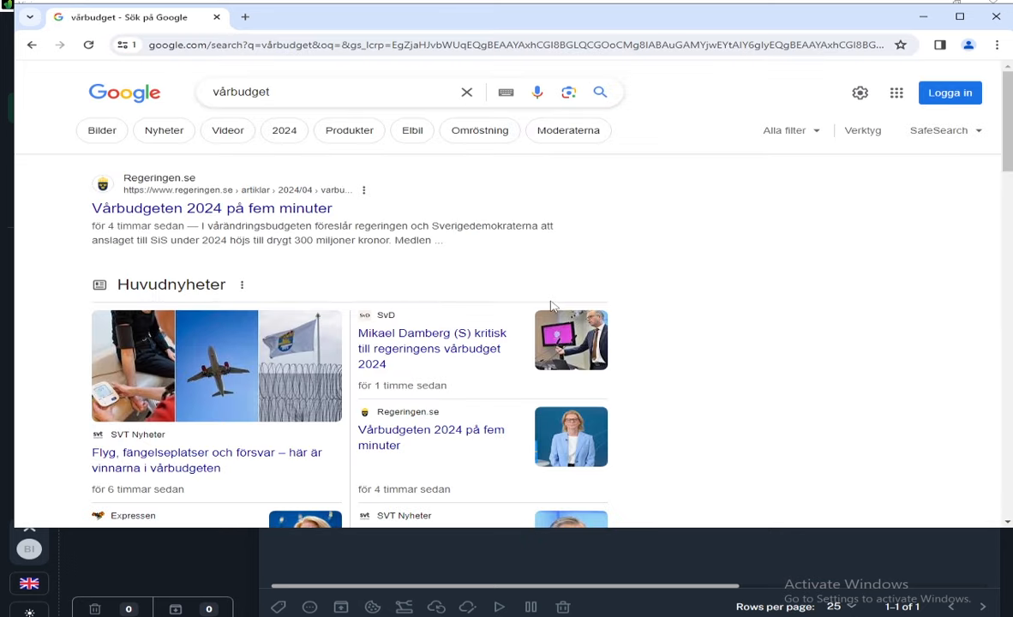
pyautogui.click(951, 93)
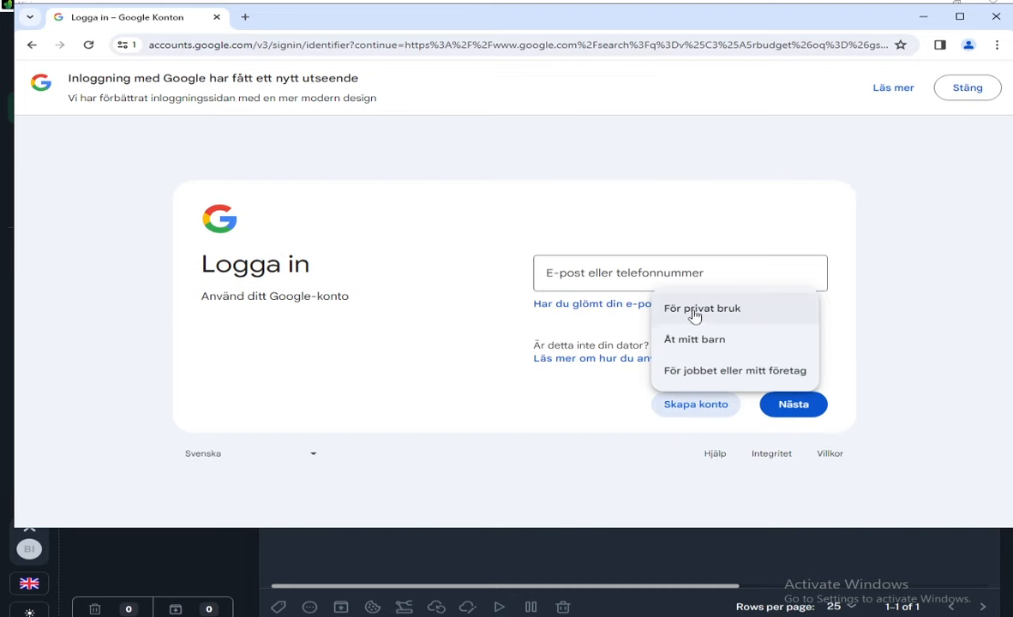
# Start a personal Google account with first name 'mikopi' and the second suggested Gmail address
pyautogui.click(703, 309)
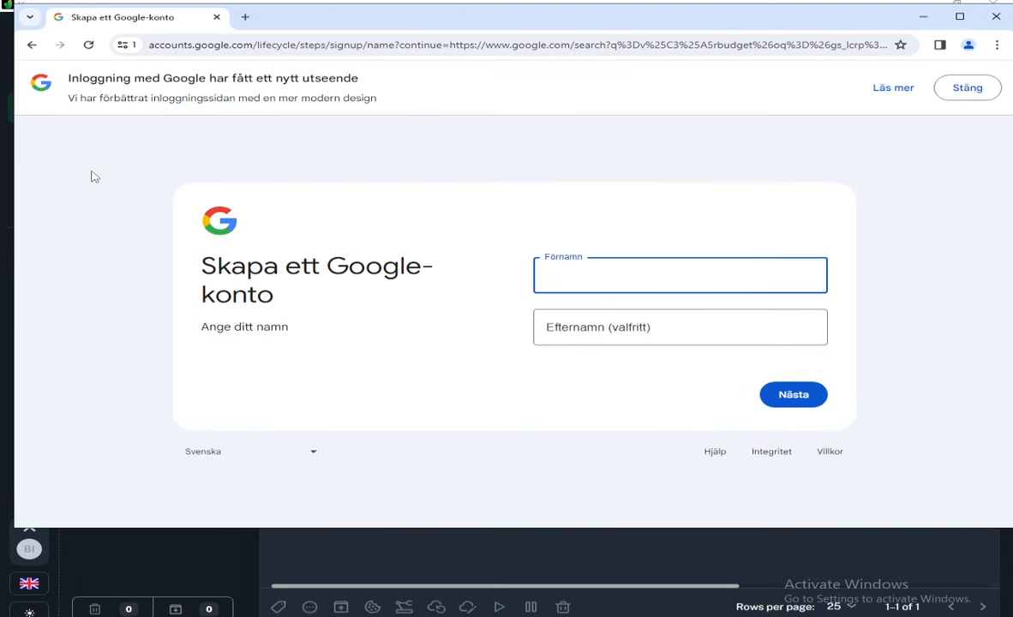
pyautogui.click(679, 274)
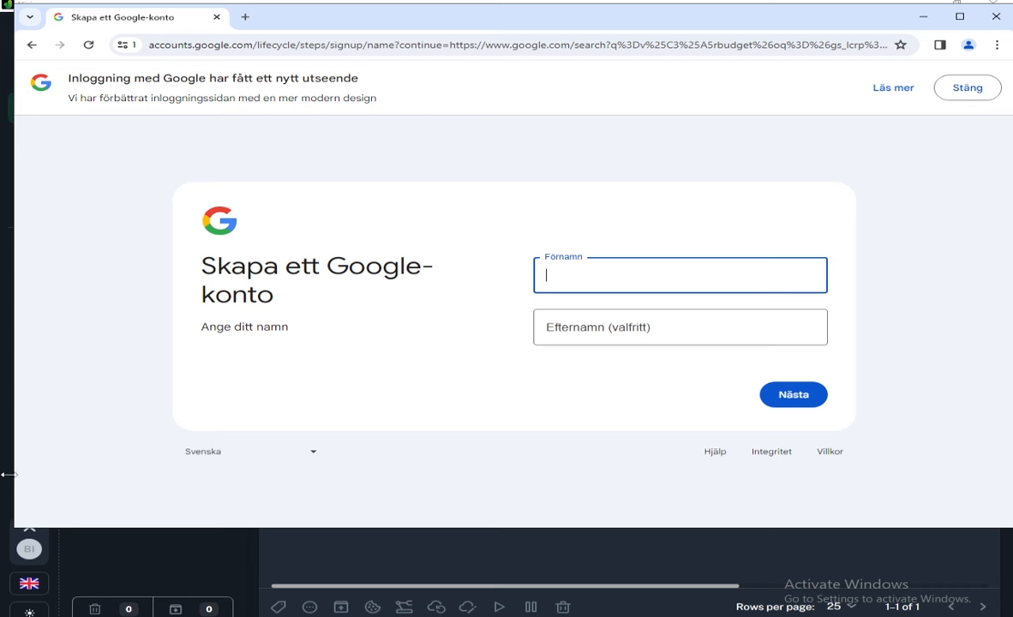
pyautogui.write('mikopi')
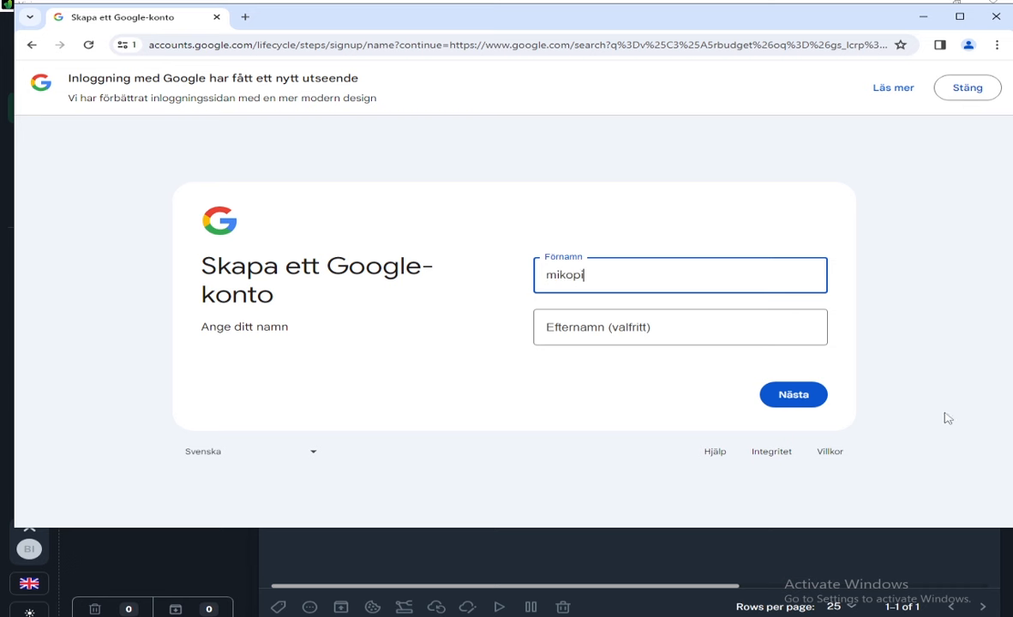
pyautogui.click(792, 395)
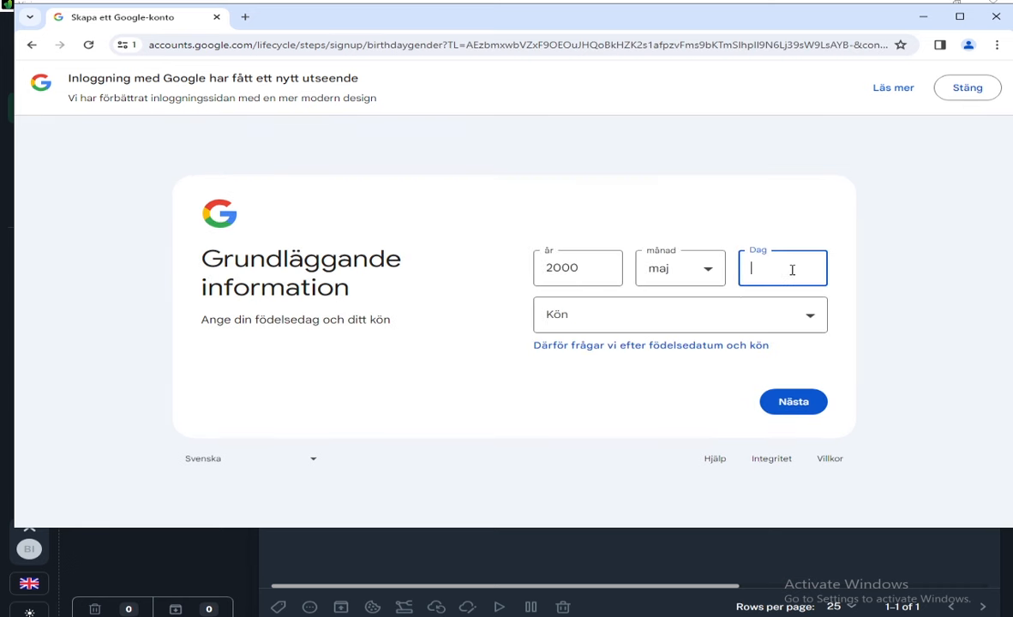
pyautogui.click(679, 315)
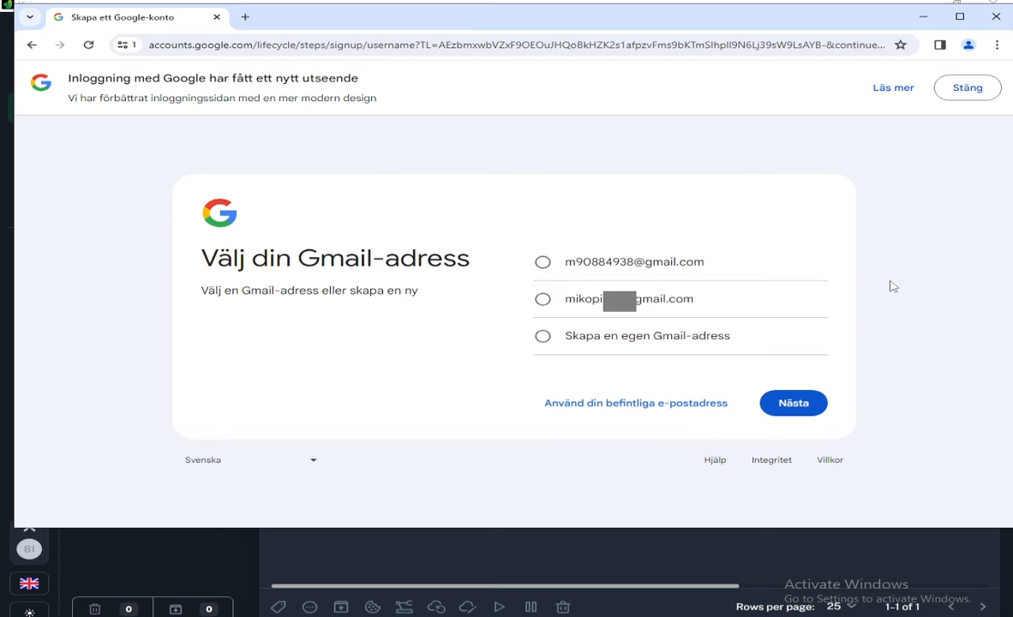
pyautogui.click(541, 298)
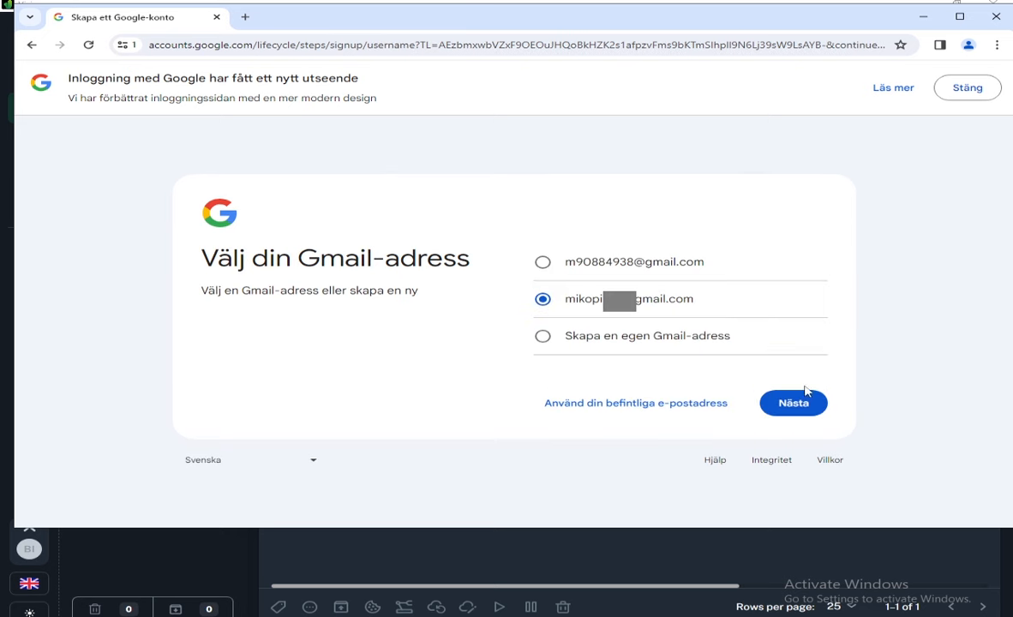
pyautogui.click(792, 403)
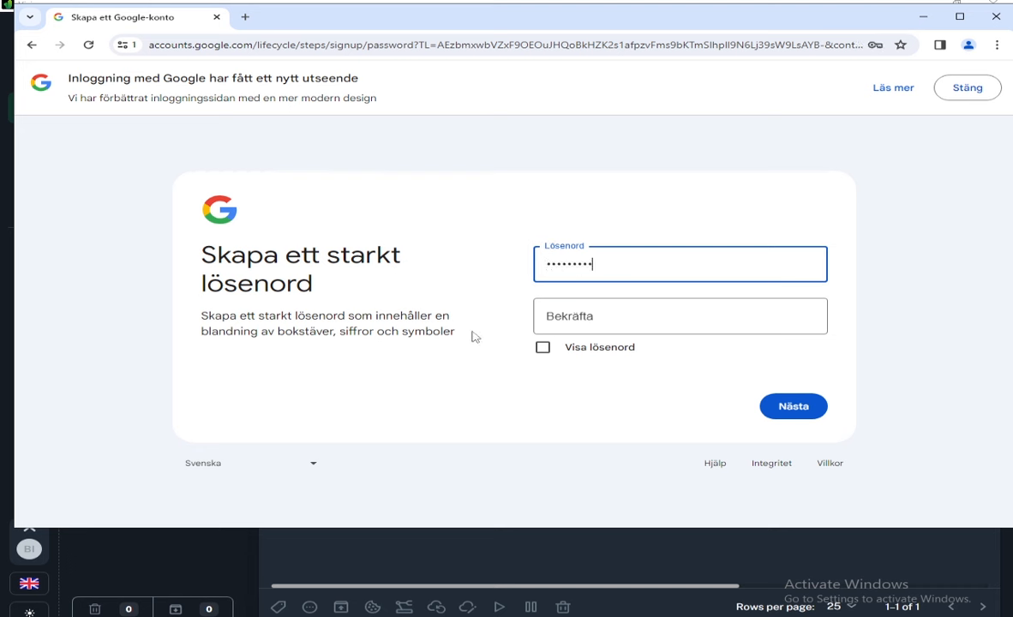
# Submit the password, skip recovery email and phone, and accept the reviewed account details
pyautogui.click(542, 346)
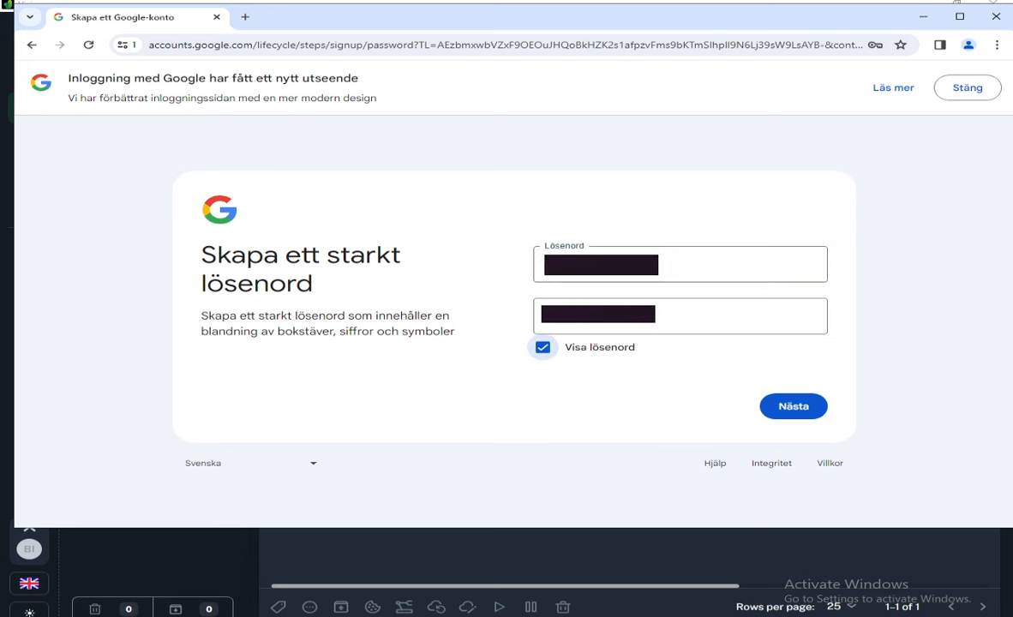
pyautogui.rightClick(597, 316)
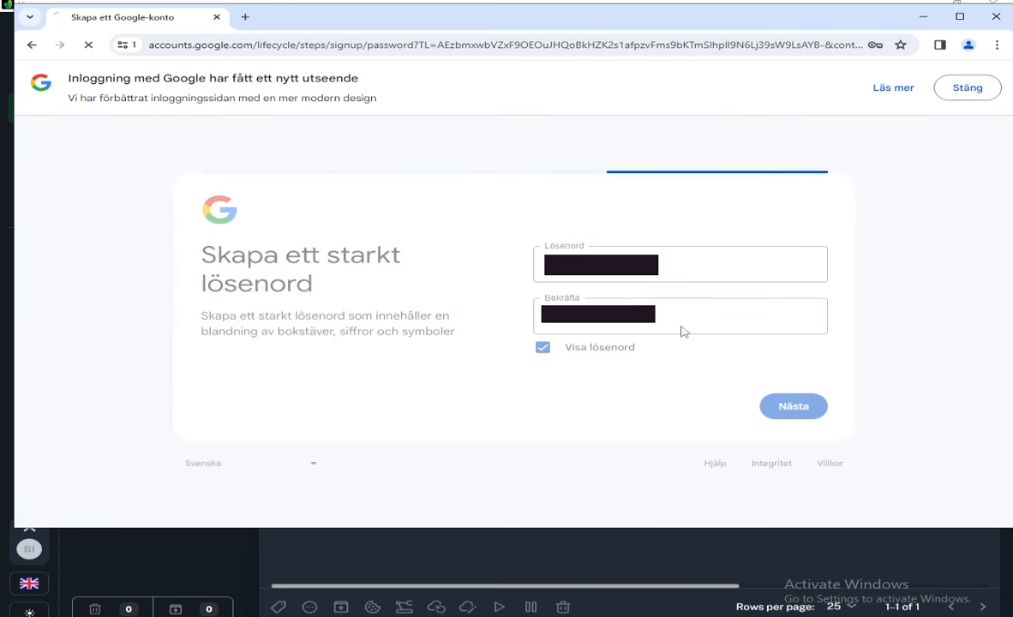
pyautogui.click(792, 406)
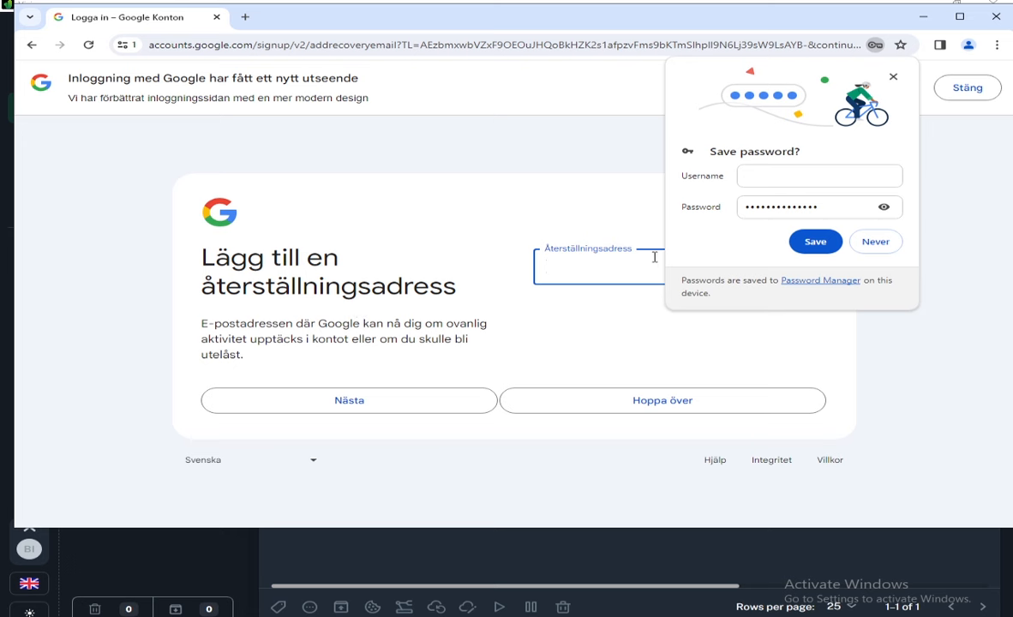
pyautogui.click(662, 401)
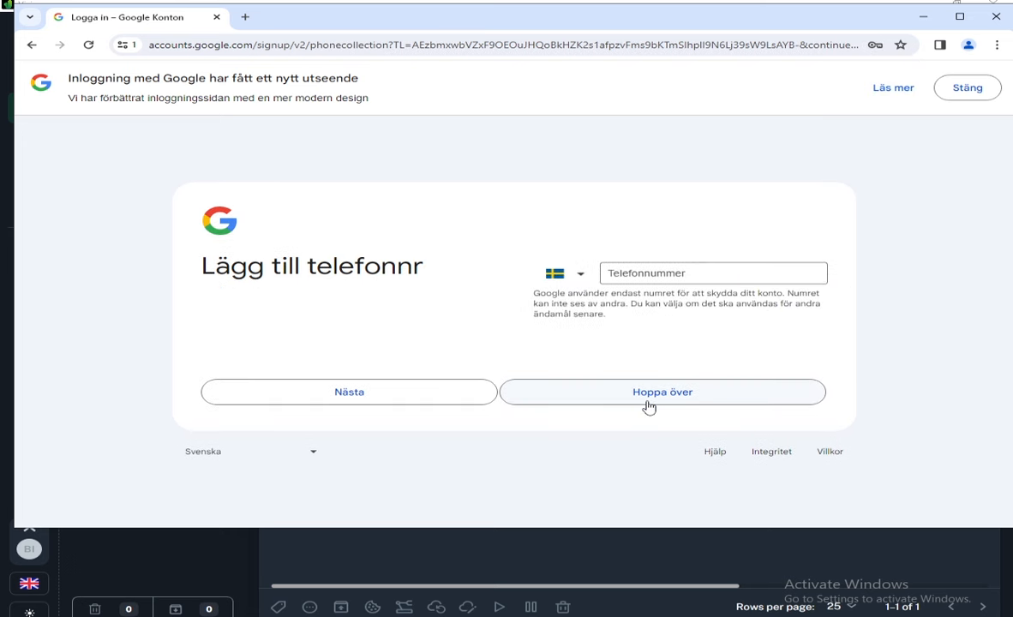
pyautogui.click(662, 391)
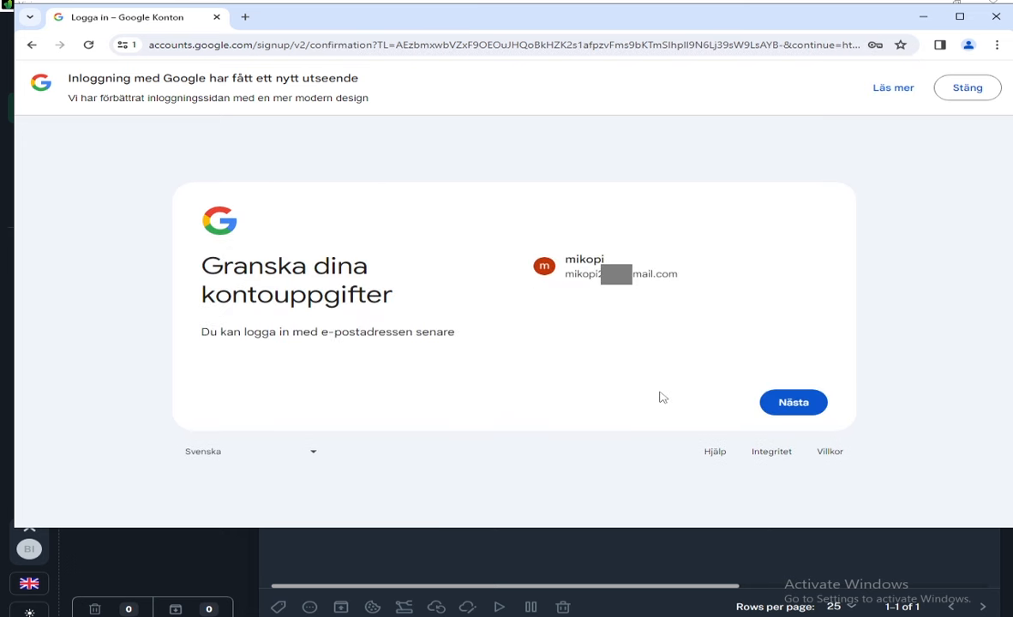
pyautogui.click(791, 401)
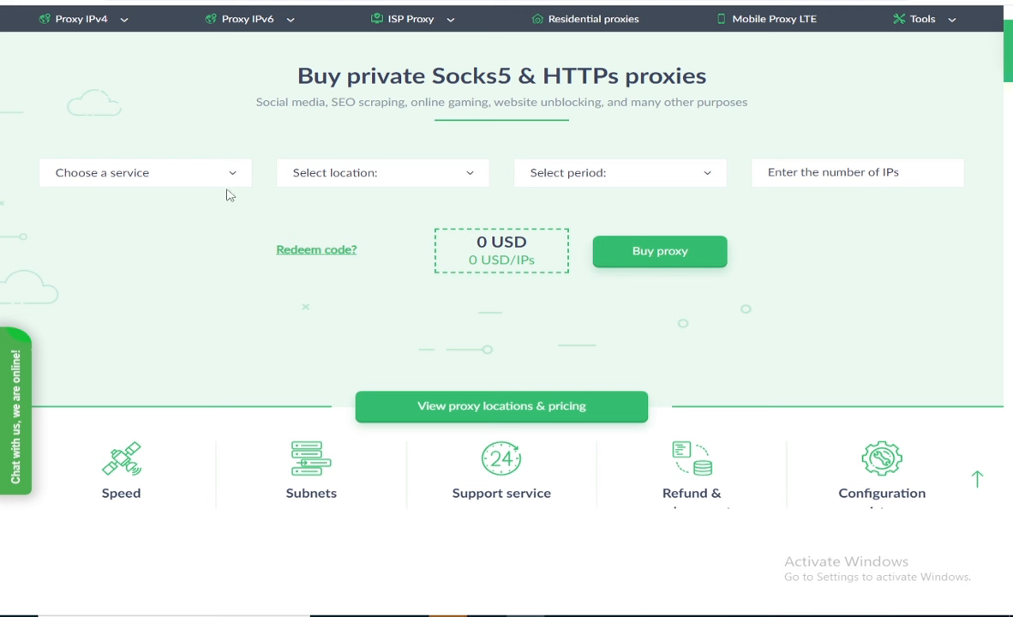
# Fill the Proxy-Seller order for one Mobile Proxy LTE IP in the USA with a rental period
pyautogui.click(144, 172)
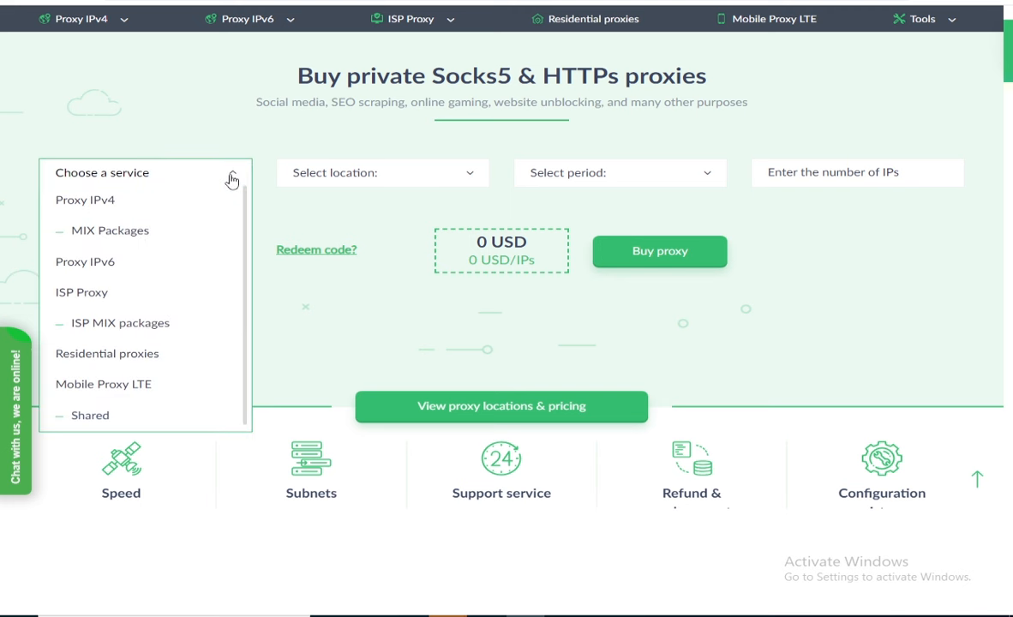
pyautogui.moveTo(116, 283)
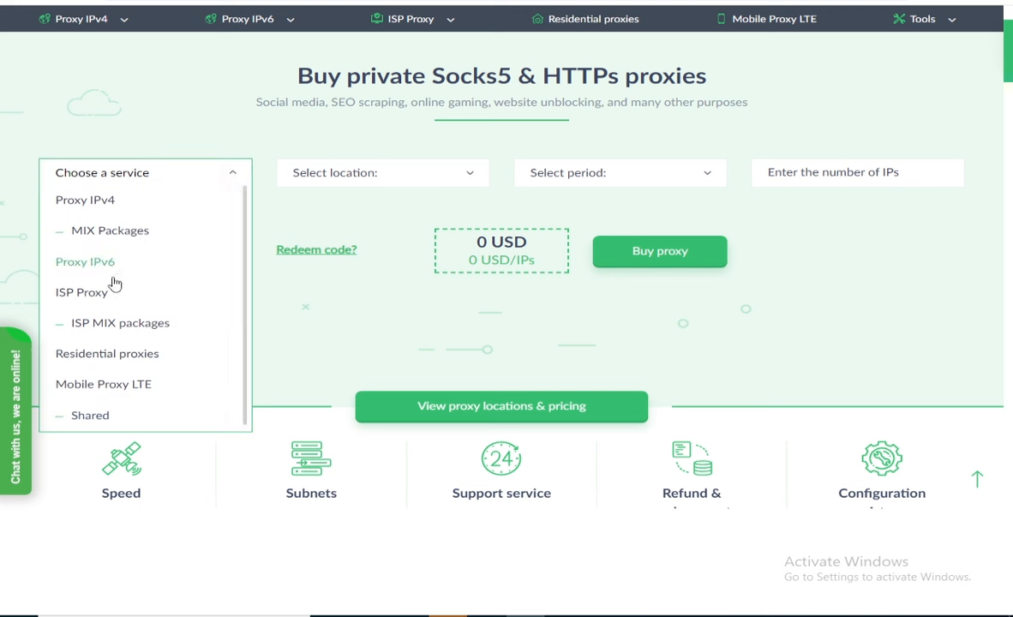
pyautogui.moveTo(120, 322)
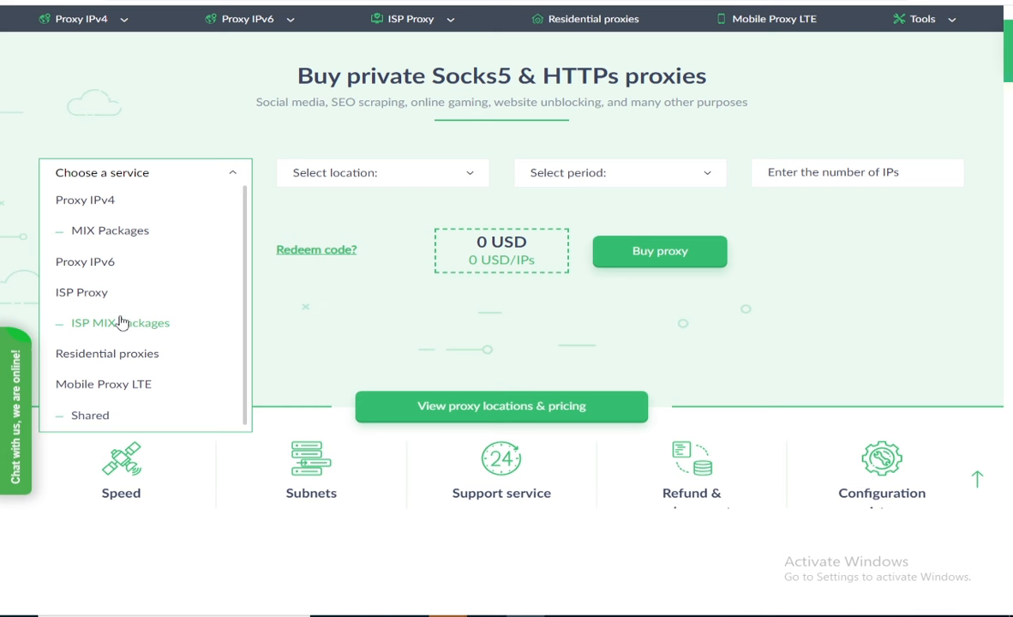
pyautogui.moveTo(134, 386)
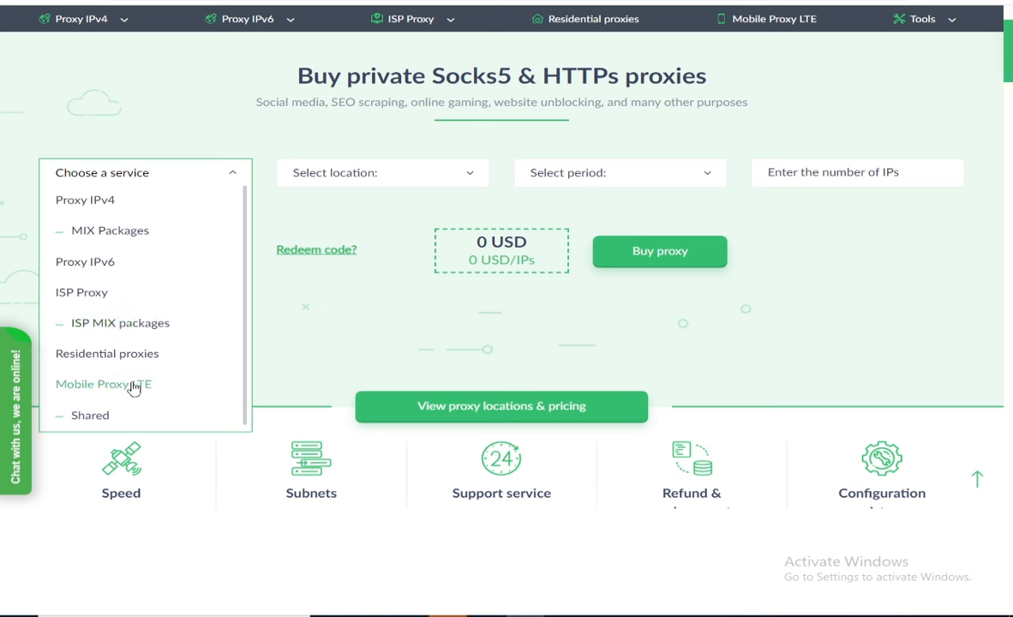
pyautogui.click(103, 384)
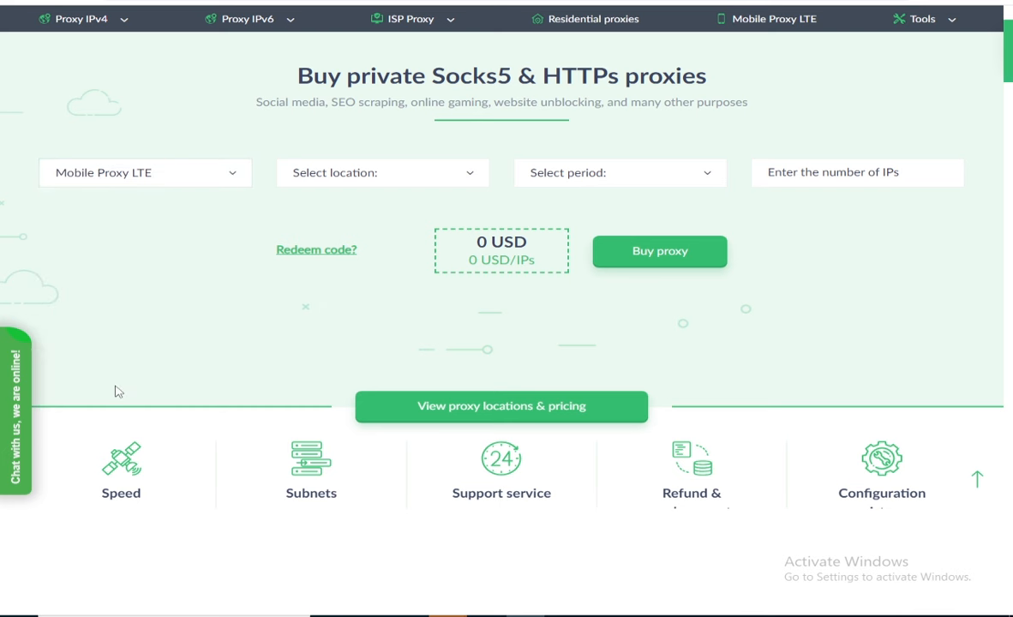
pyautogui.moveTo(463, 181)
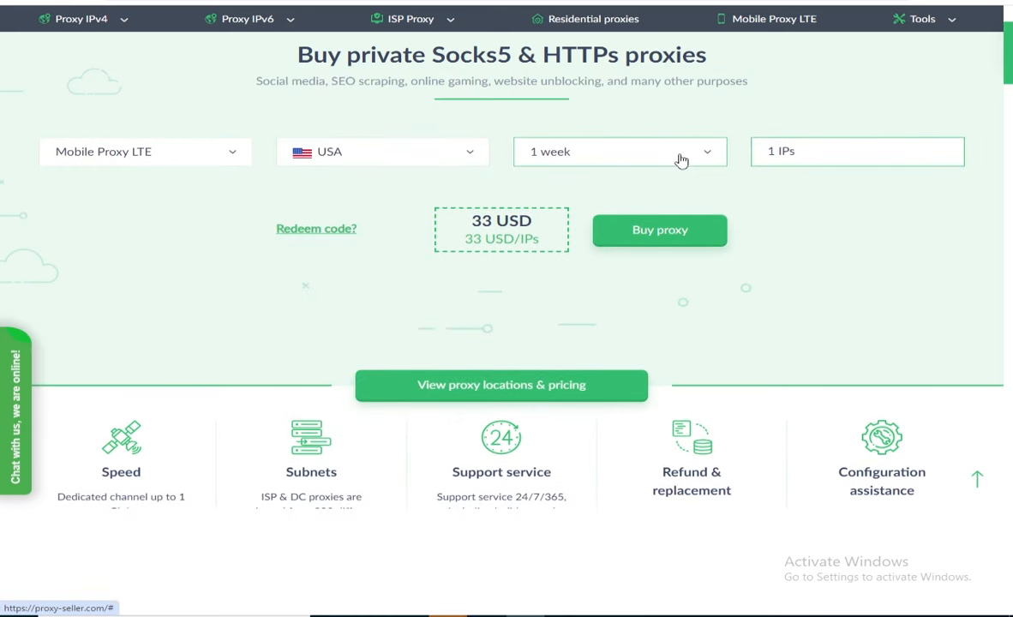
pyautogui.click(618, 150)
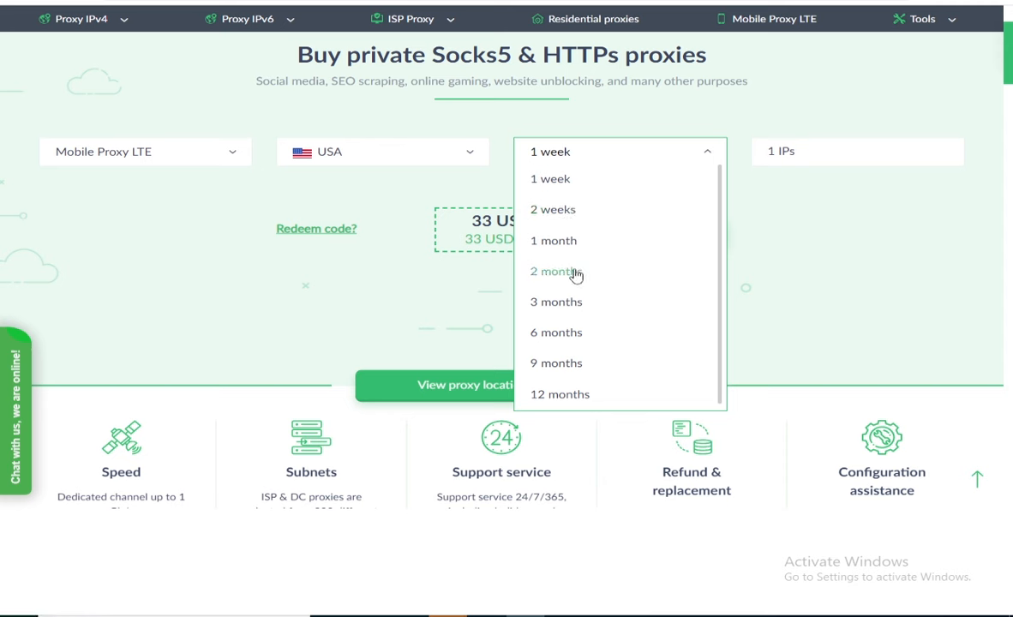
pyautogui.click(552, 240)
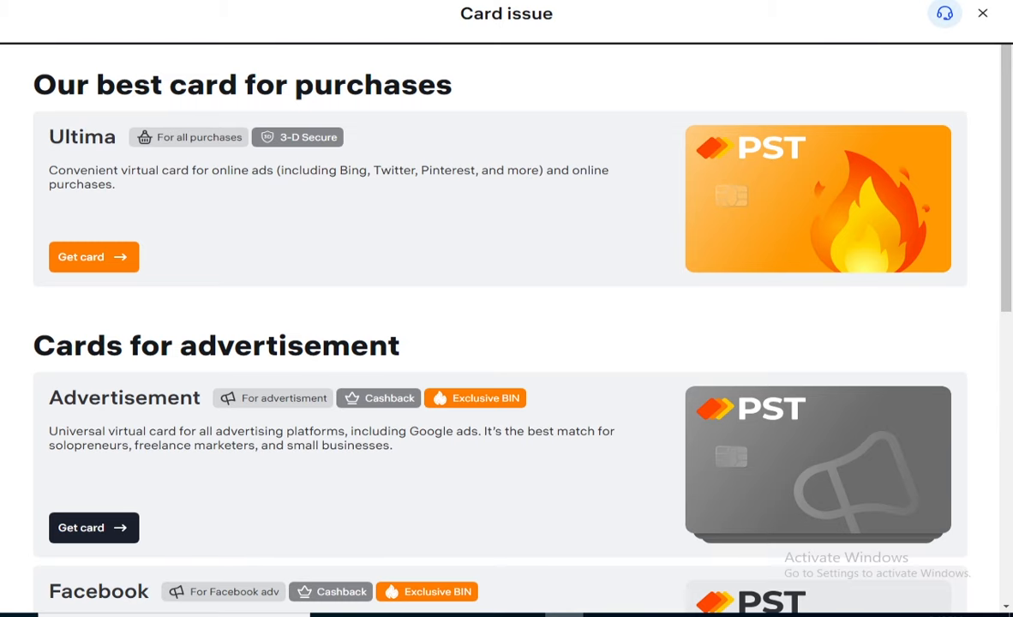
# Review PSTNET's Advertisement card BIN table with fees, cashback and monthly payments
pyautogui.scroll(-3)
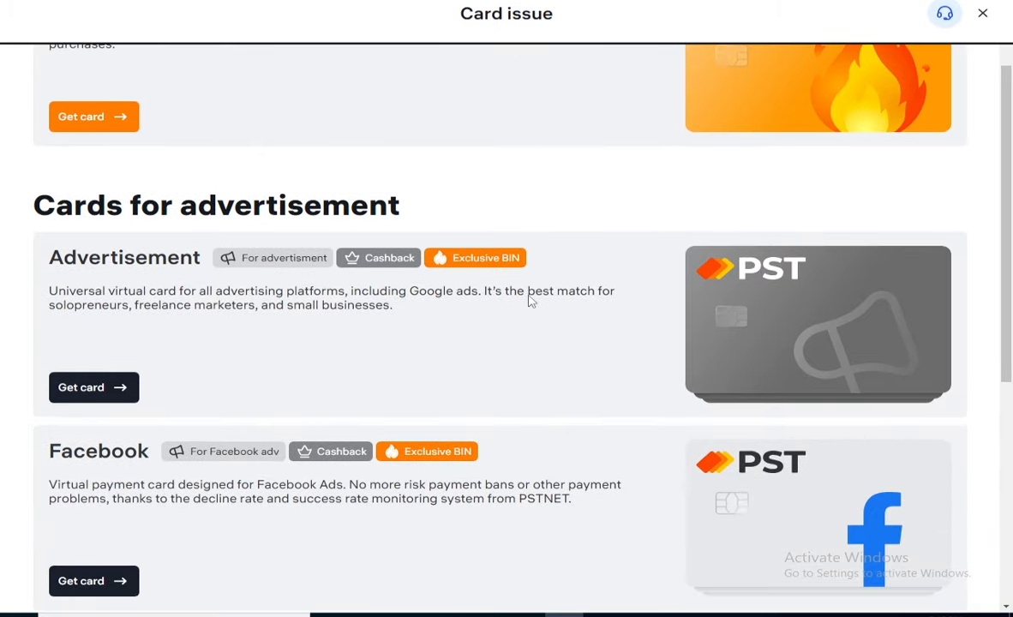
pyautogui.scroll(-3)
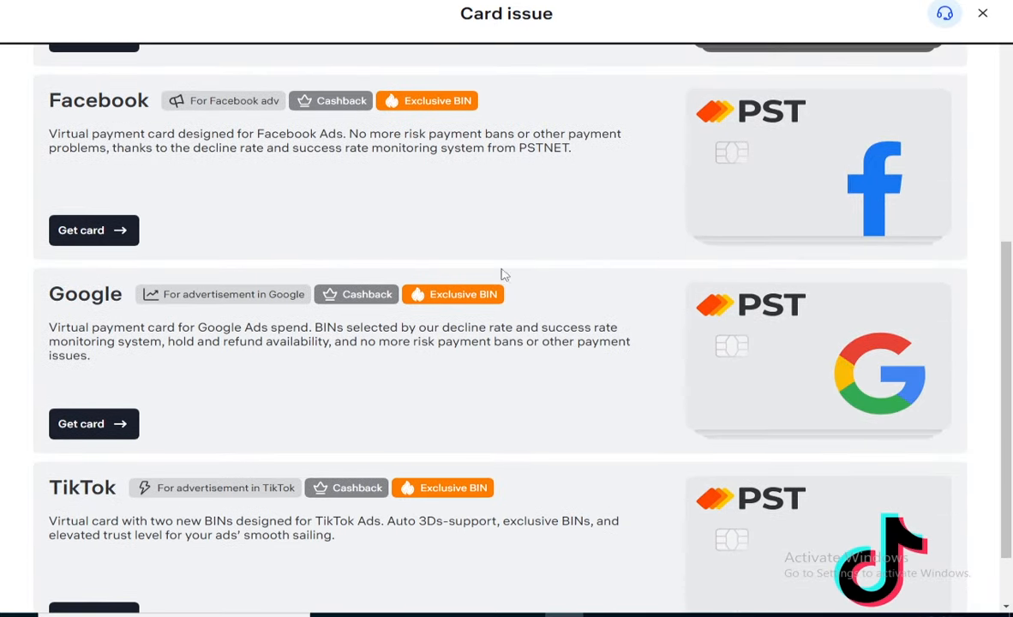
pyautogui.scroll(-3)
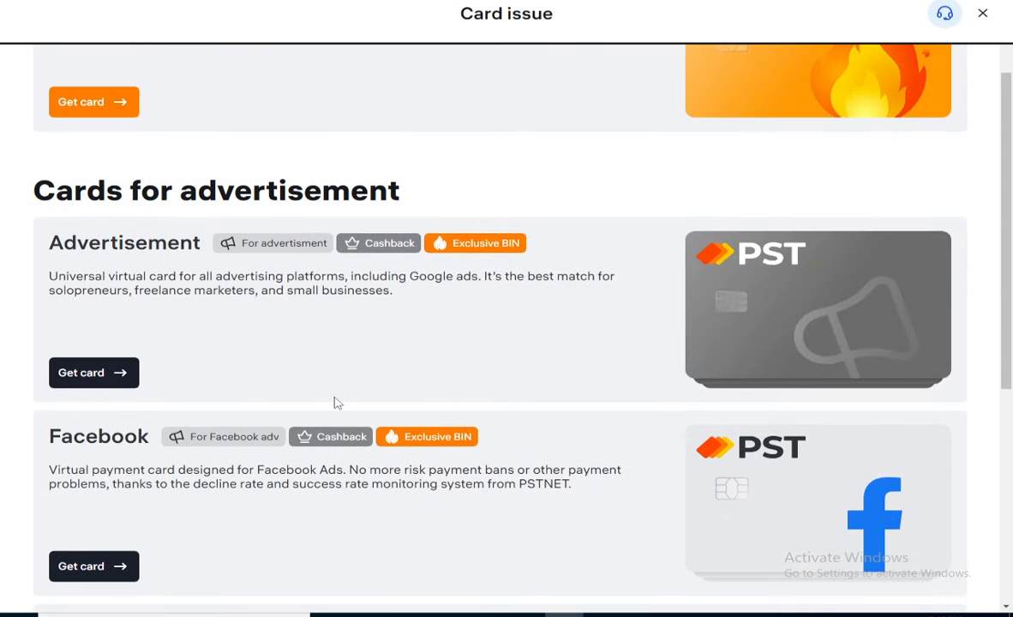
pyautogui.click(93, 373)
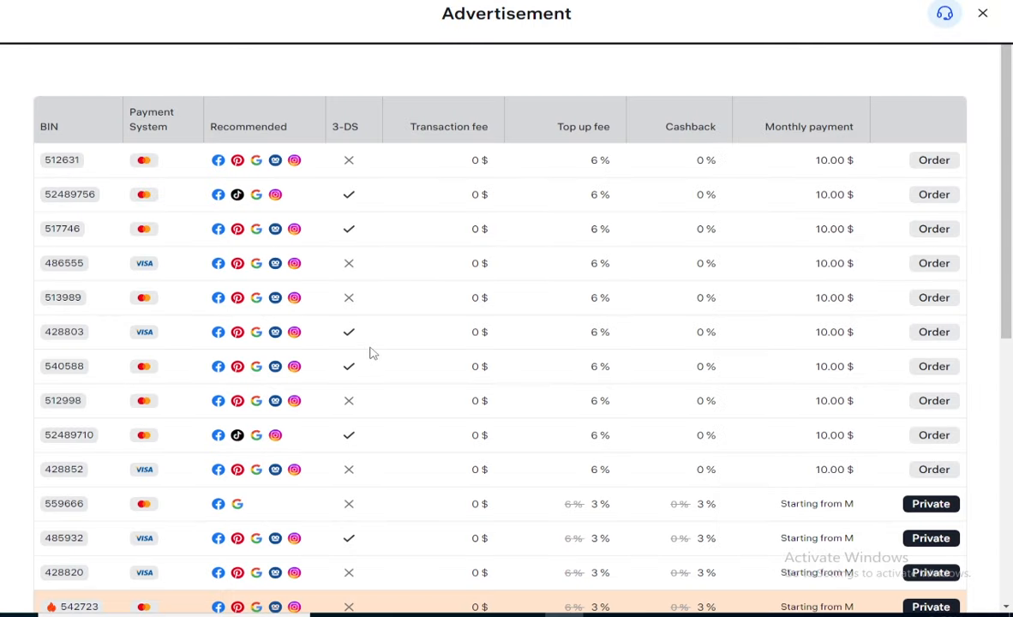
pyautogui.scroll(-3)
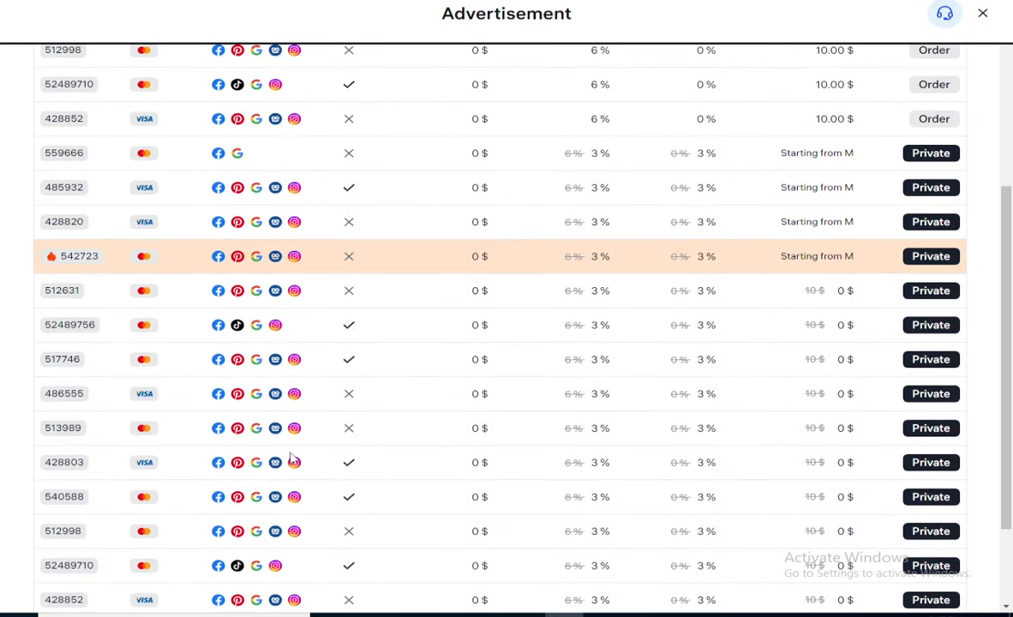
pyautogui.scroll(-3)
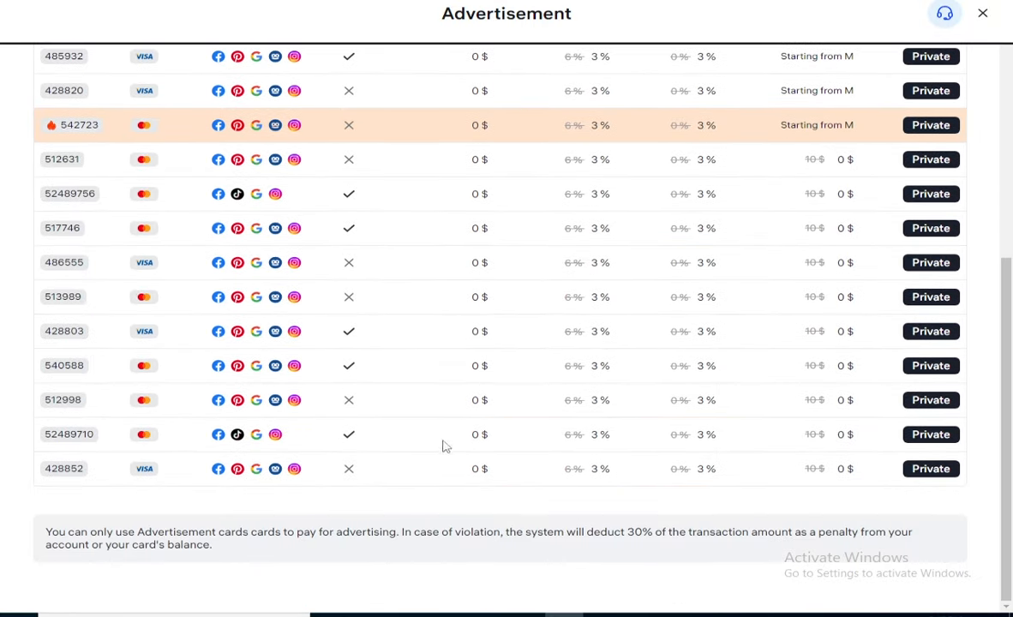
pyautogui.click(982, 14)
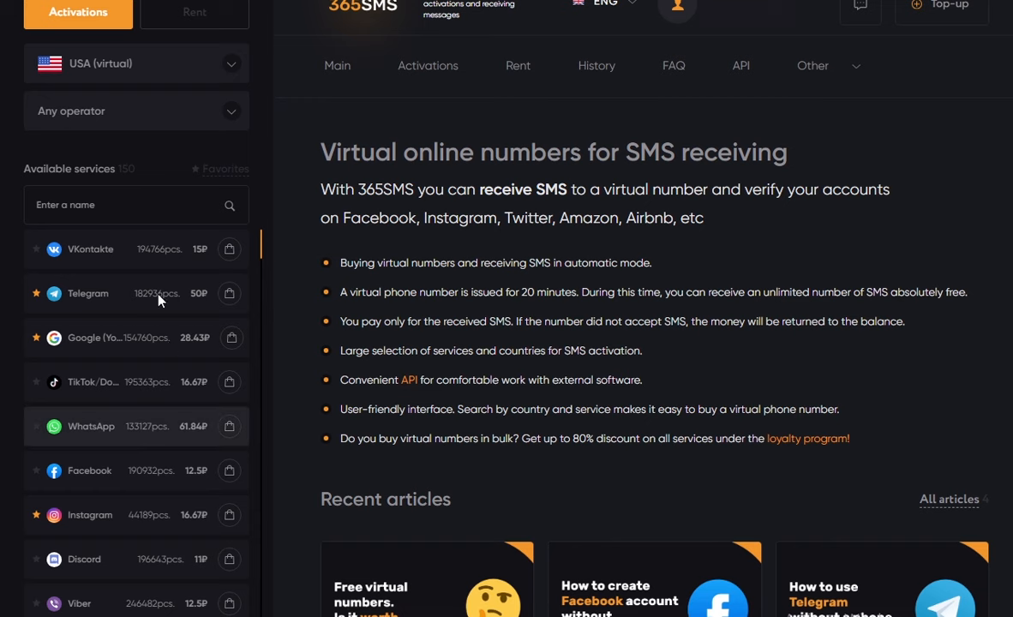
# Switch the number country to Estonia and buy an Estonian number for Facebook activation
pyautogui.scroll(-3)
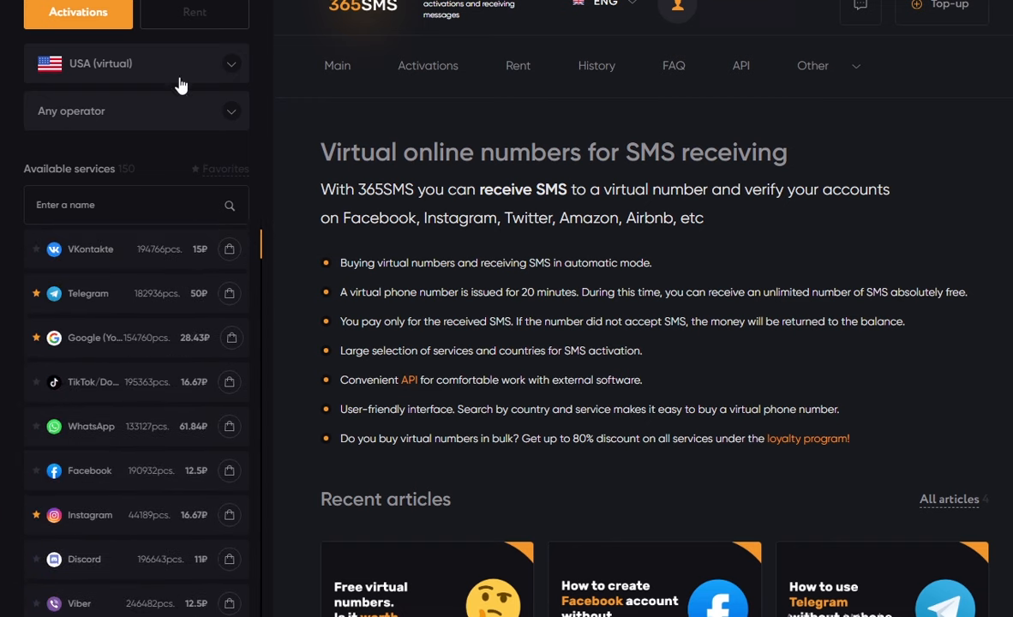
pyautogui.click(136, 64)
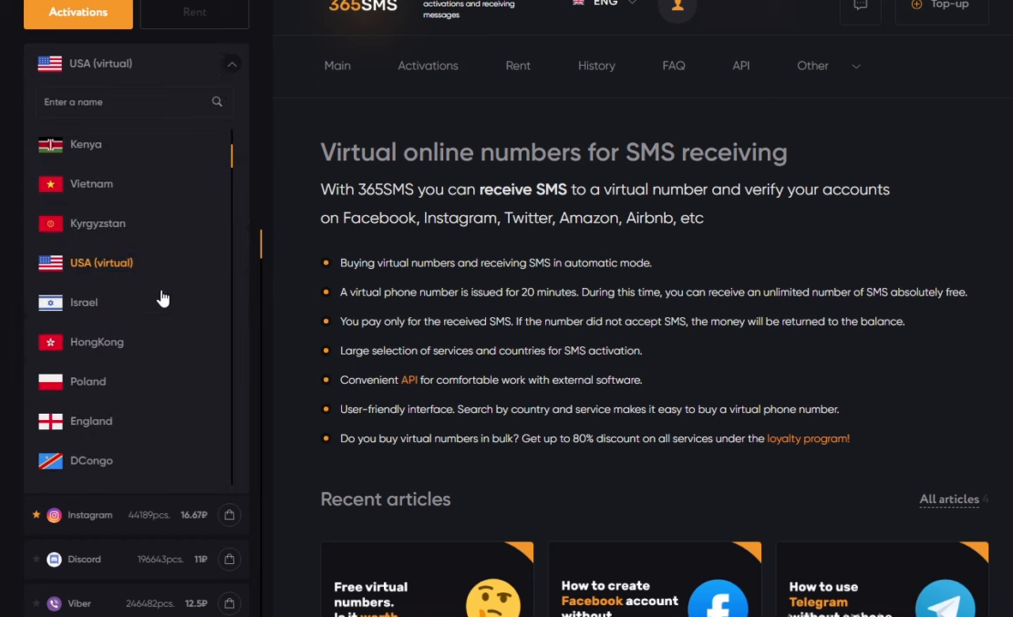
pyautogui.scroll(-3)
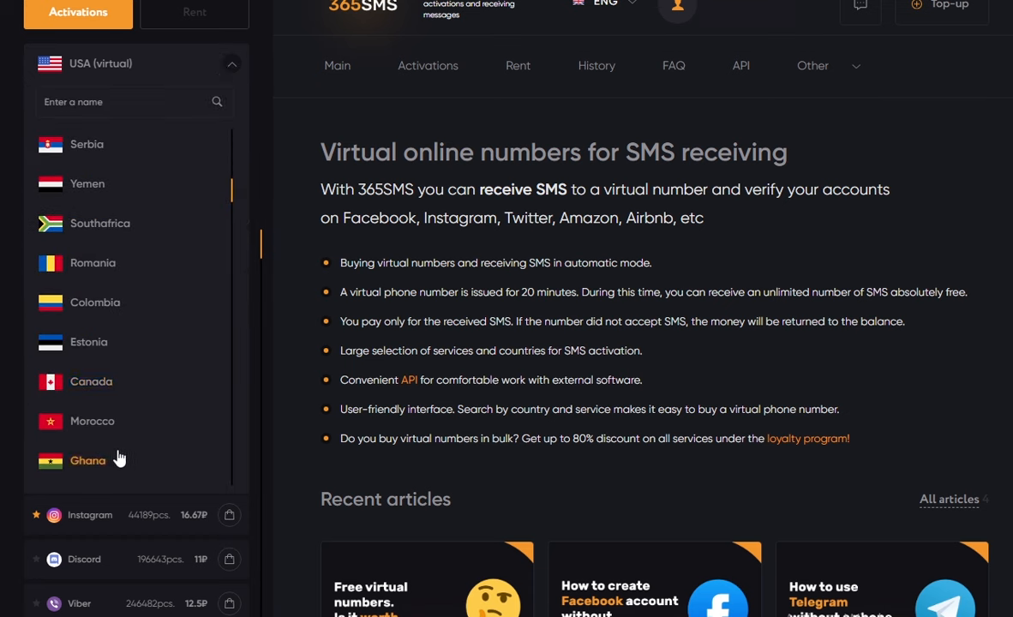
pyautogui.click(89, 343)
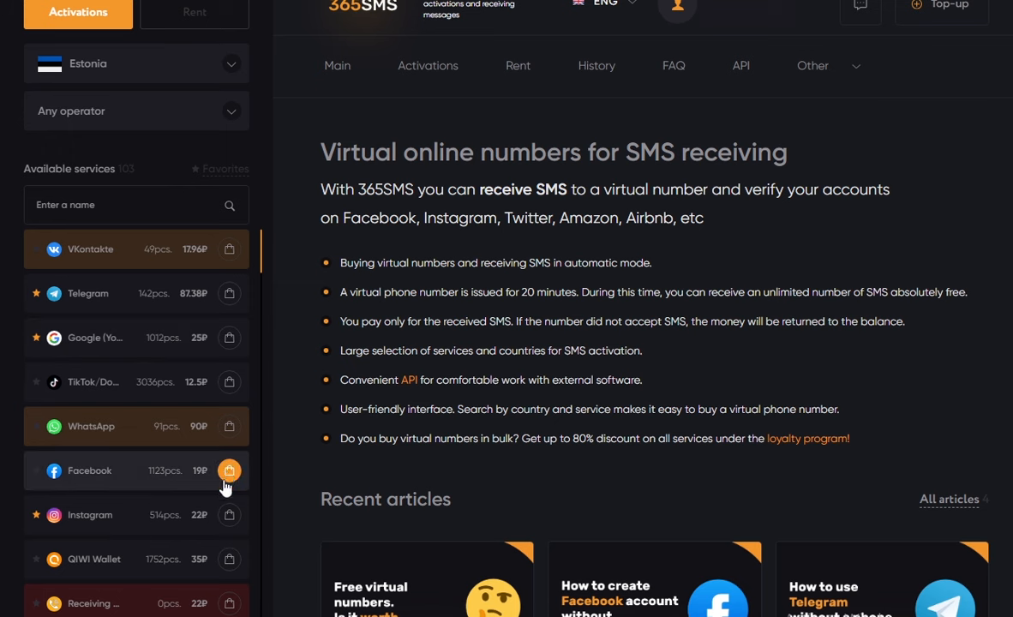
pyautogui.click(230, 469)
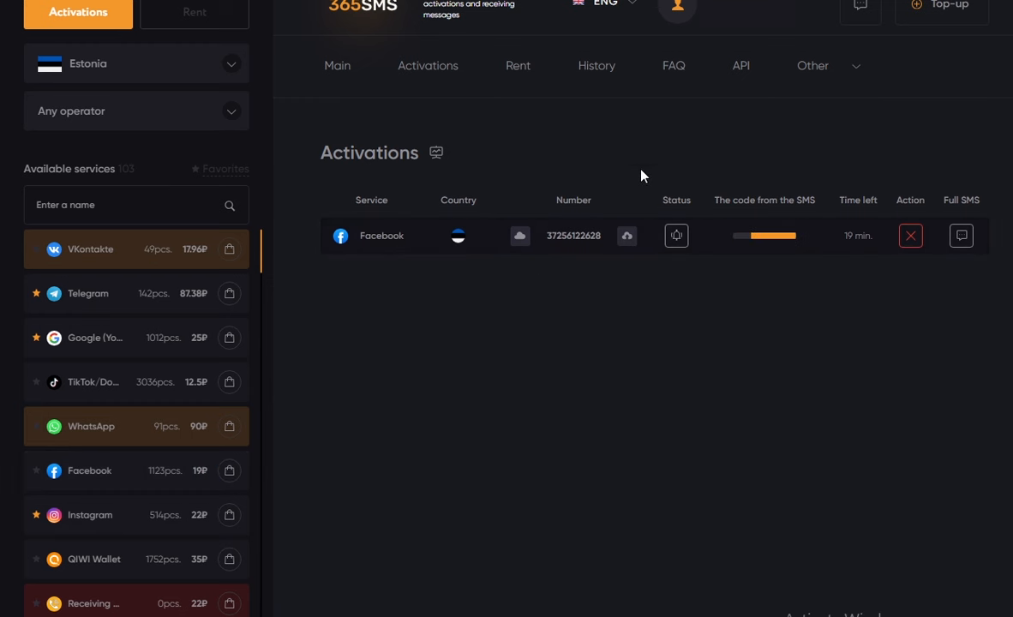
pyautogui.moveTo(612, 254)
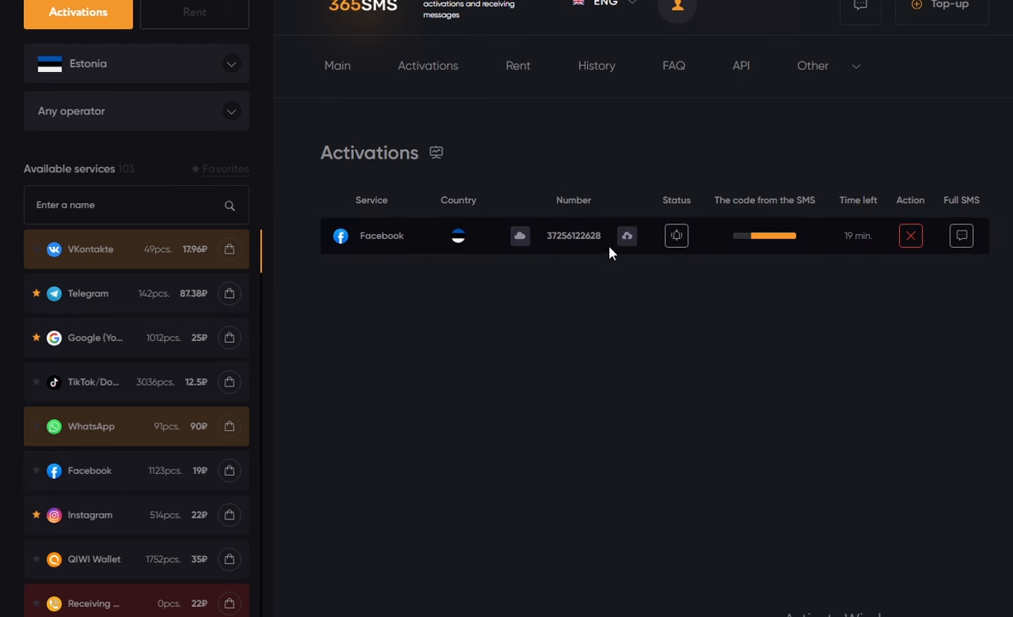
pyautogui.moveTo(465, 281)
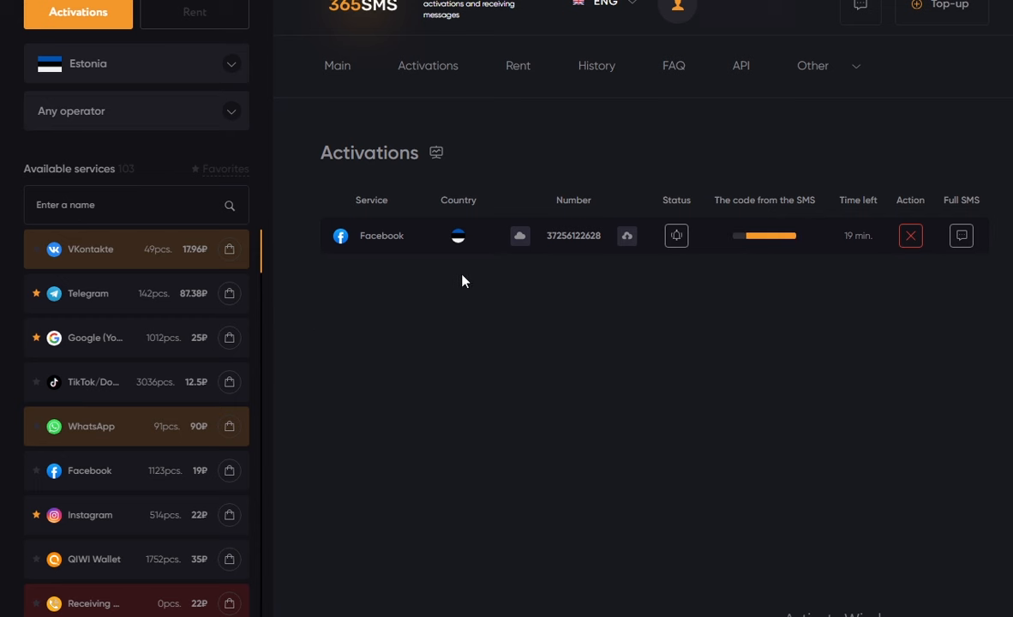
pyautogui.moveTo(533, 255)
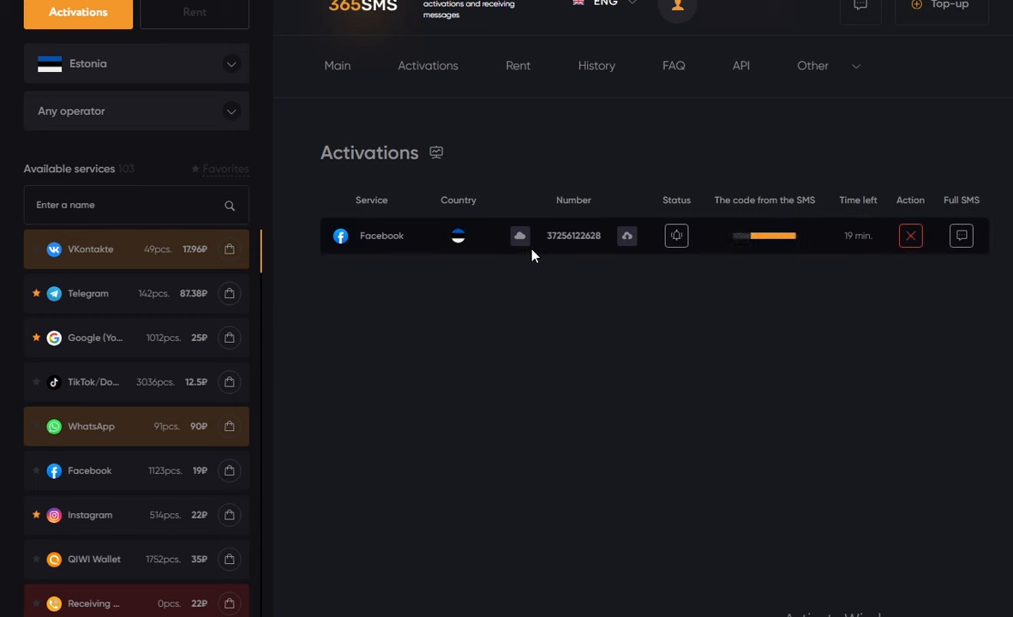